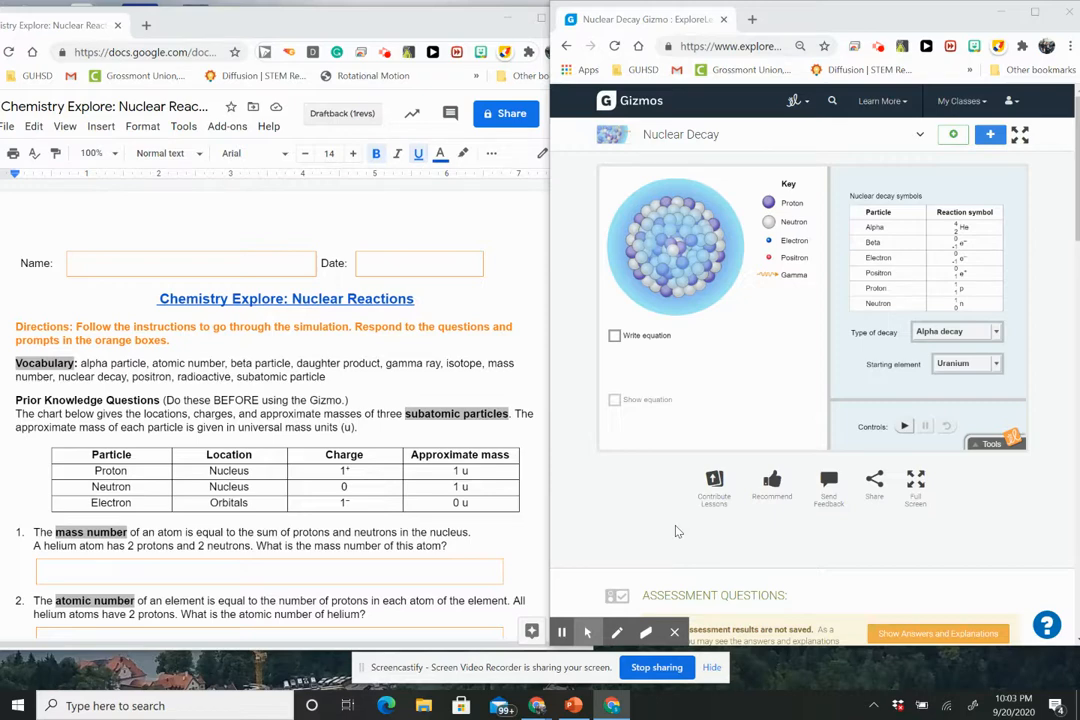
mouse_move(309, 466)
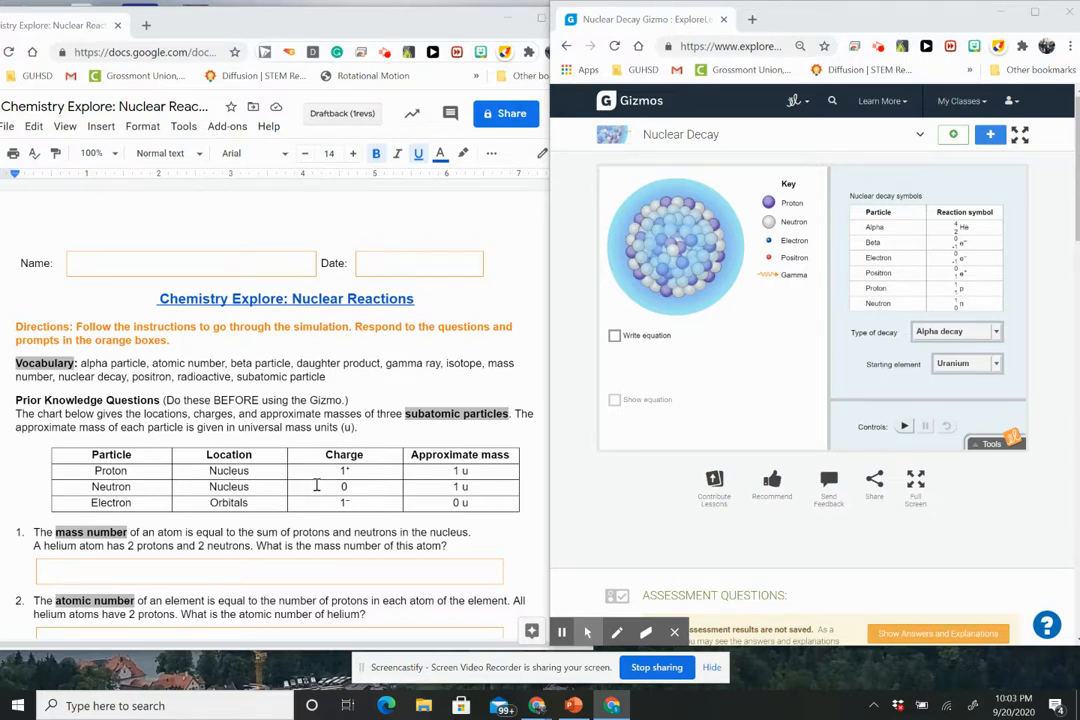
Step: Scroll the worksheet to the Gizmo Warm-up, its two alpha-decay questions and the gamma ray note
scroll(down, 3)
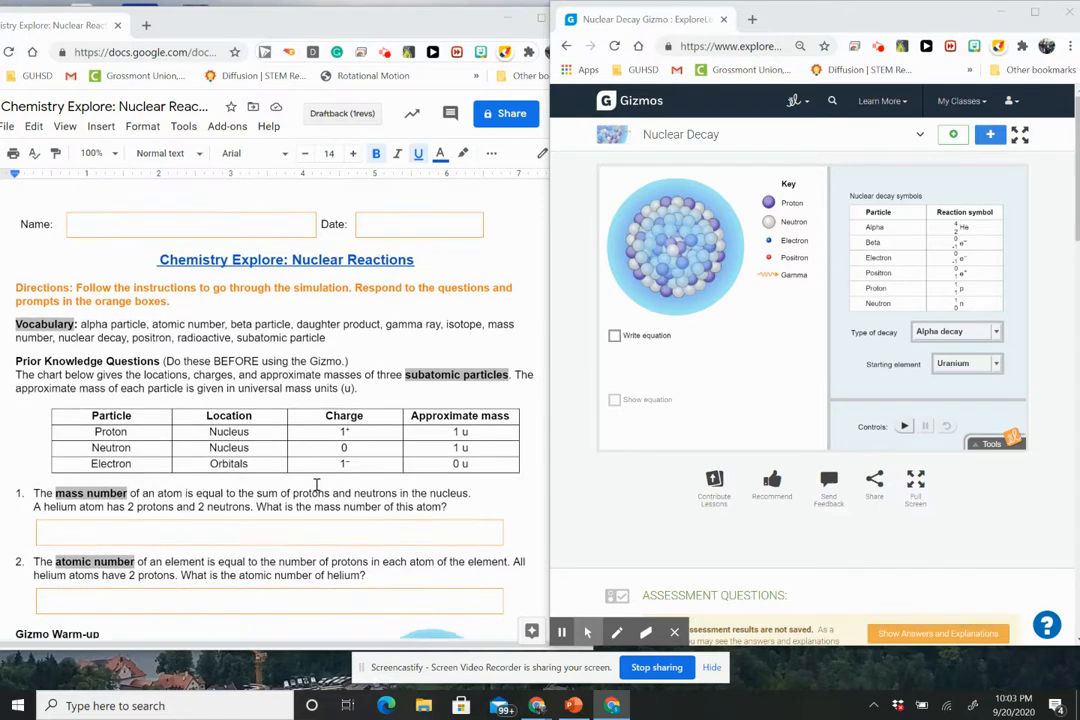
scroll(down, 3)
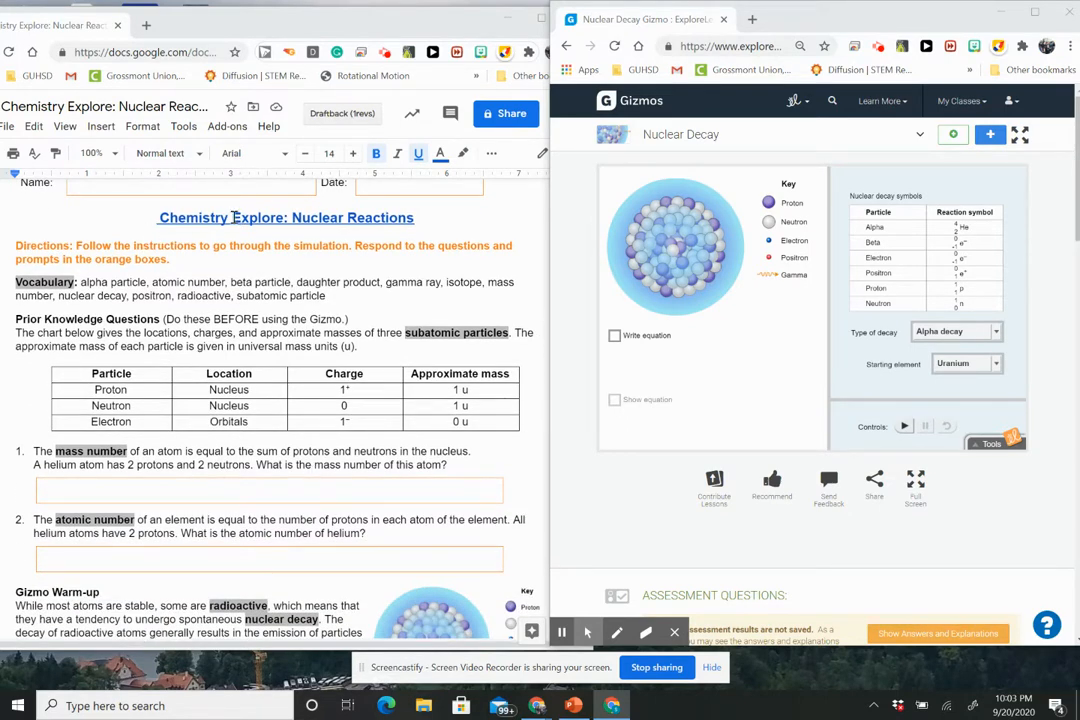
mouse_move(723, 307)
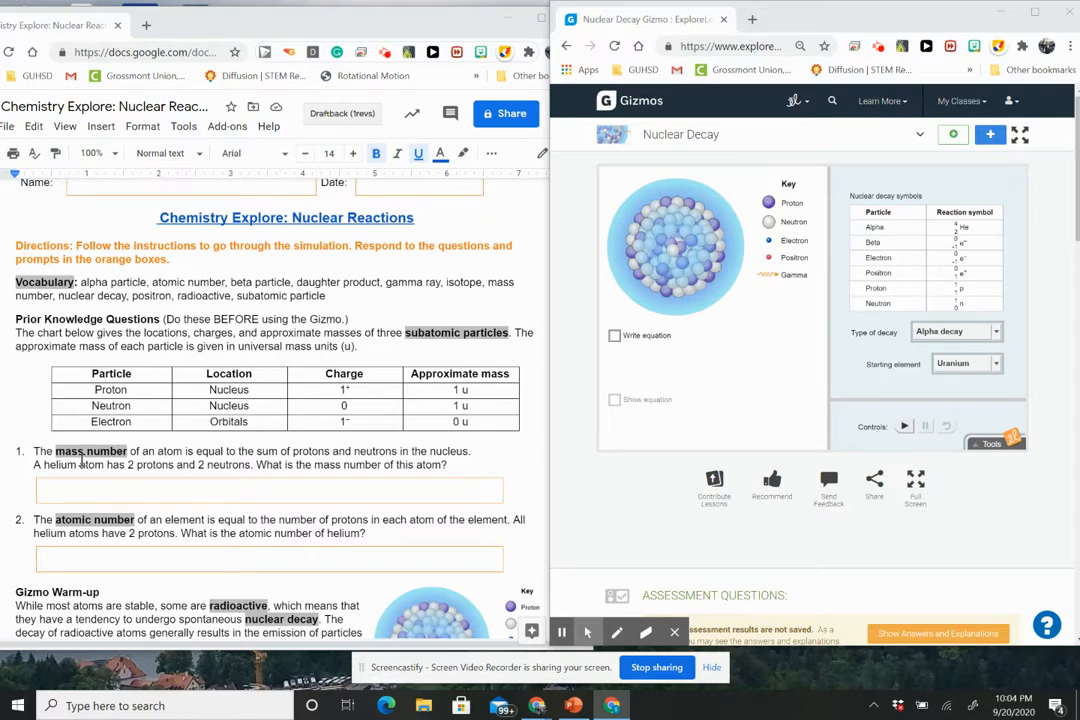
scroll(down, 3)
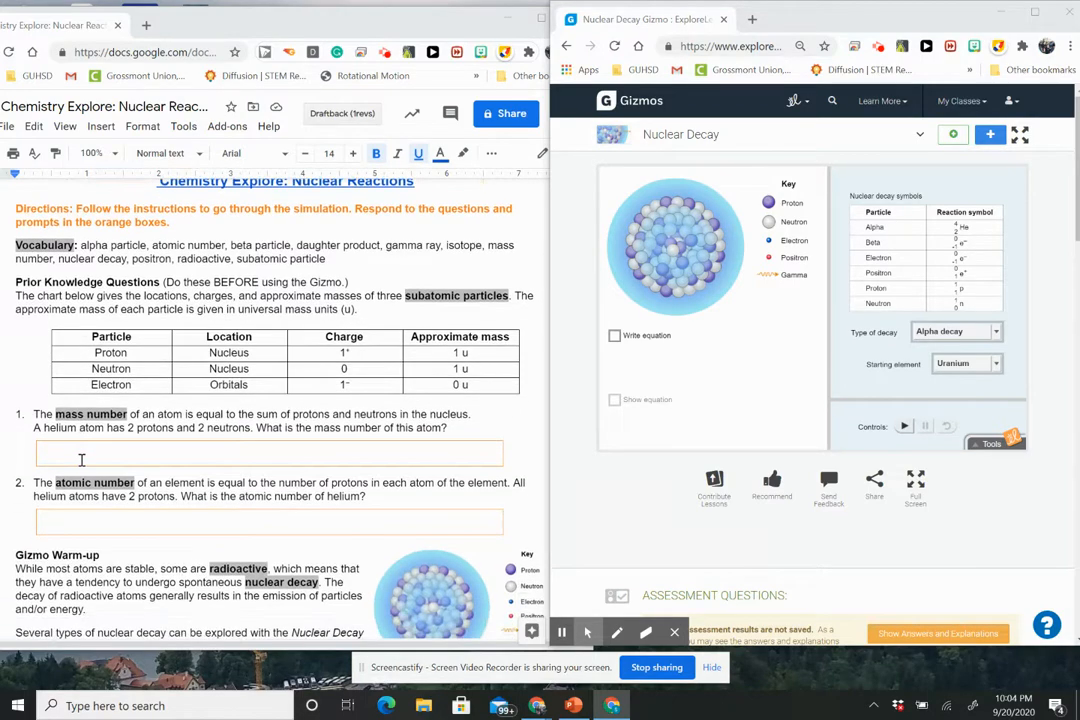
scroll(down, 3)
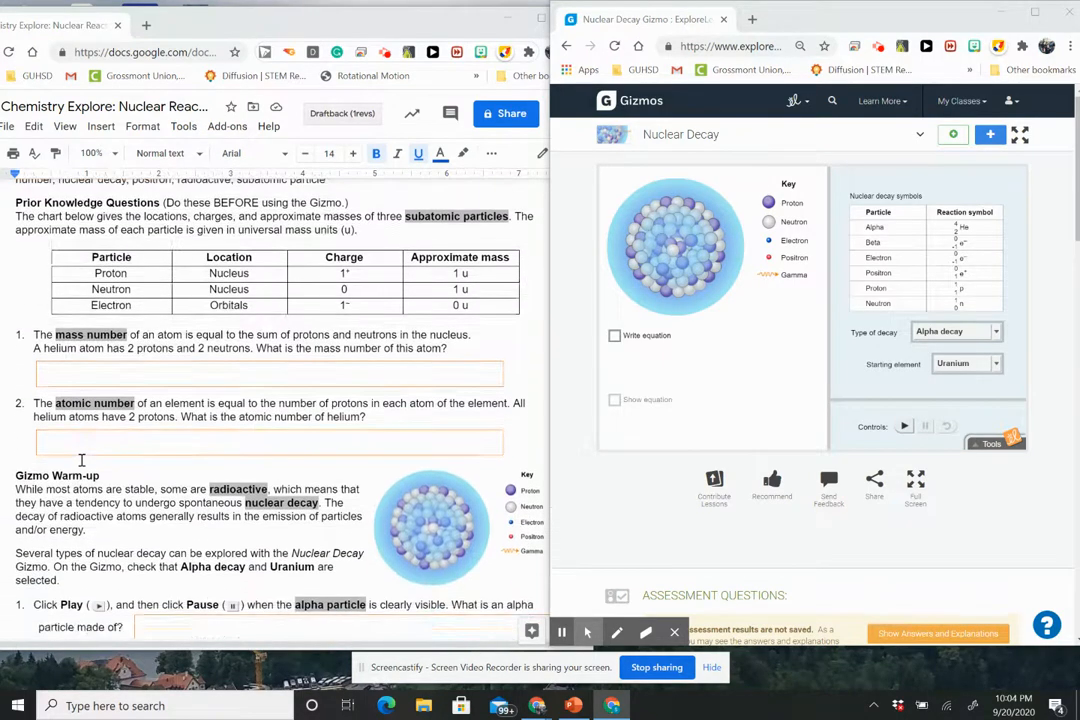
scroll(down, 3)
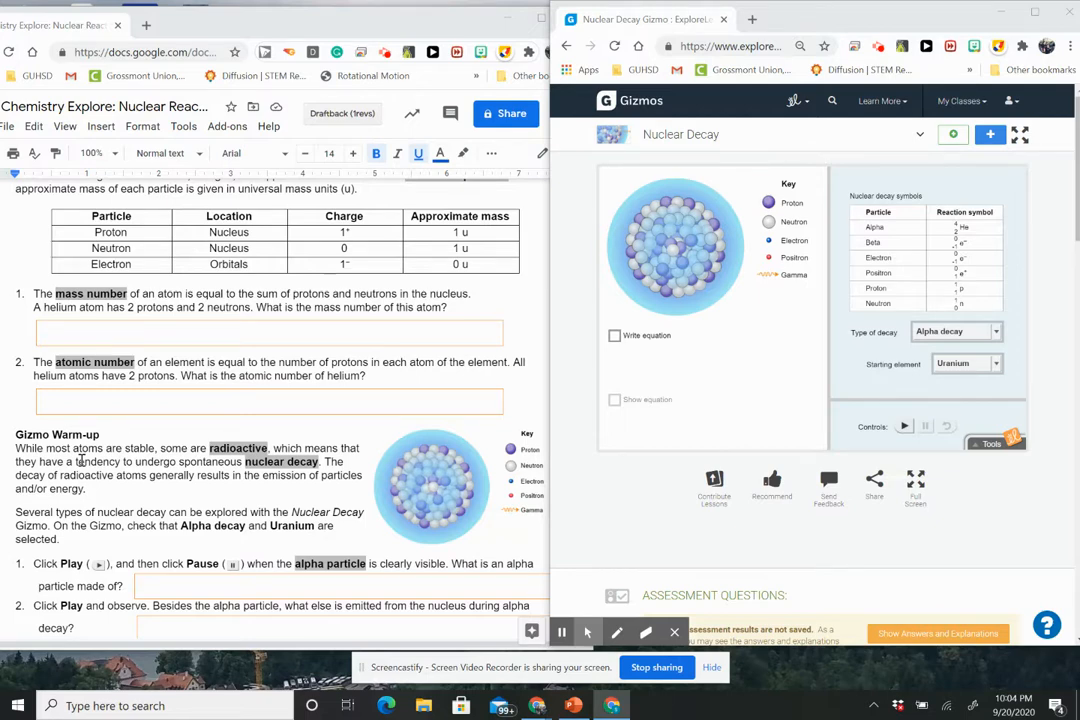
scroll(down, 3)
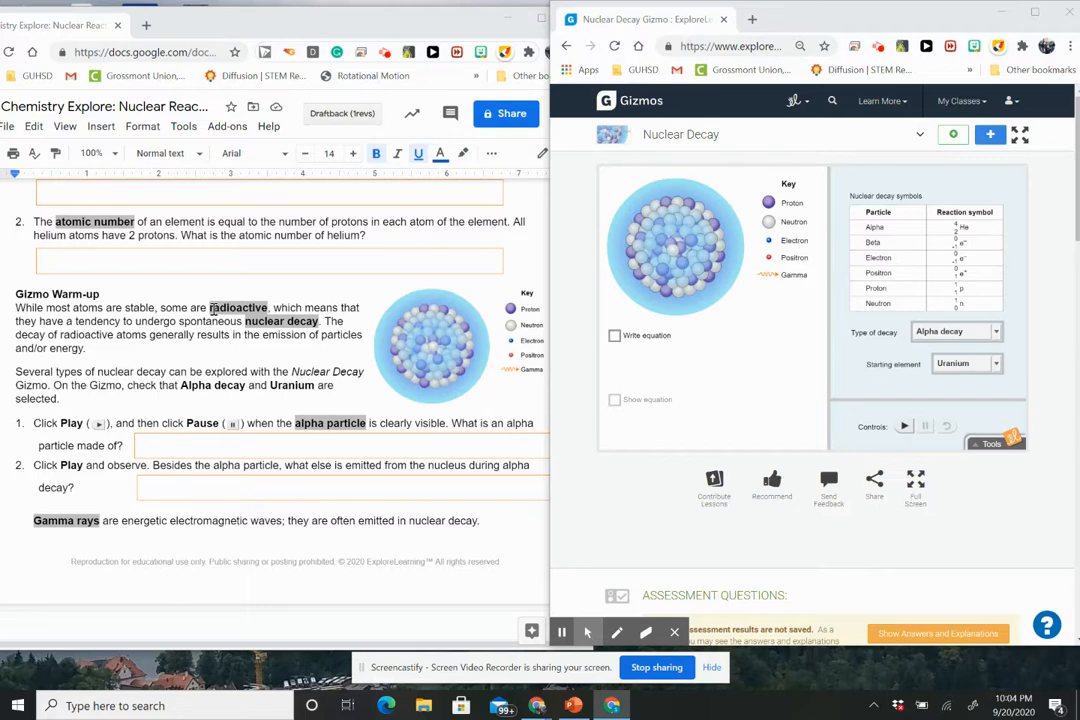
mouse_move(315, 285)
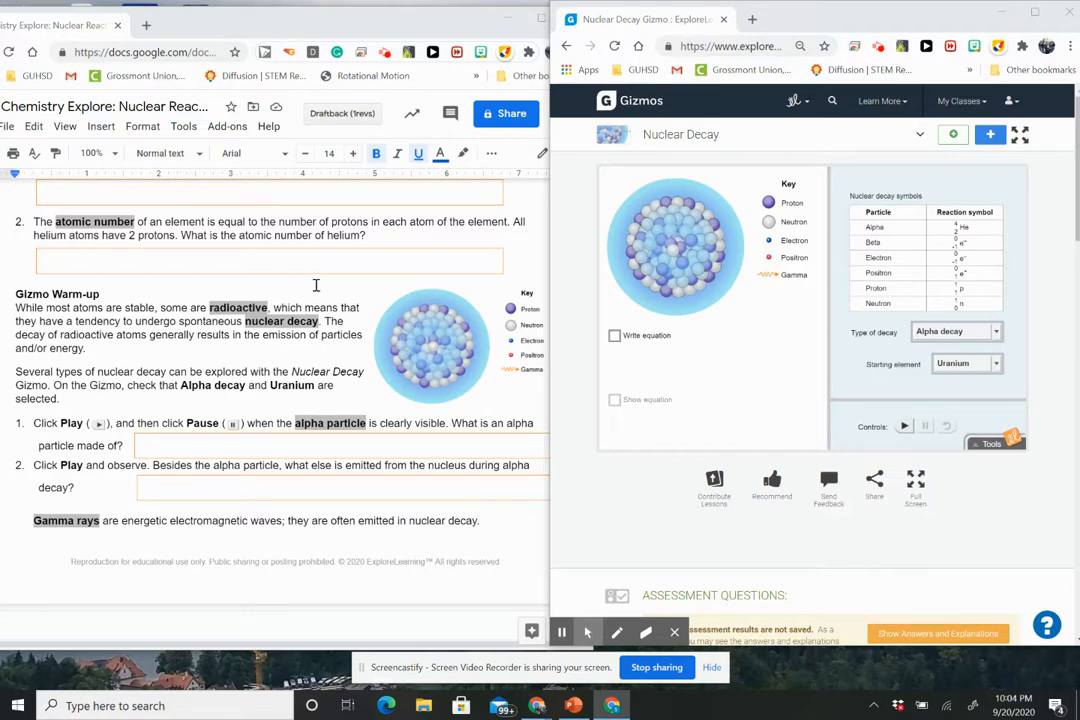
mouse_move(739, 358)
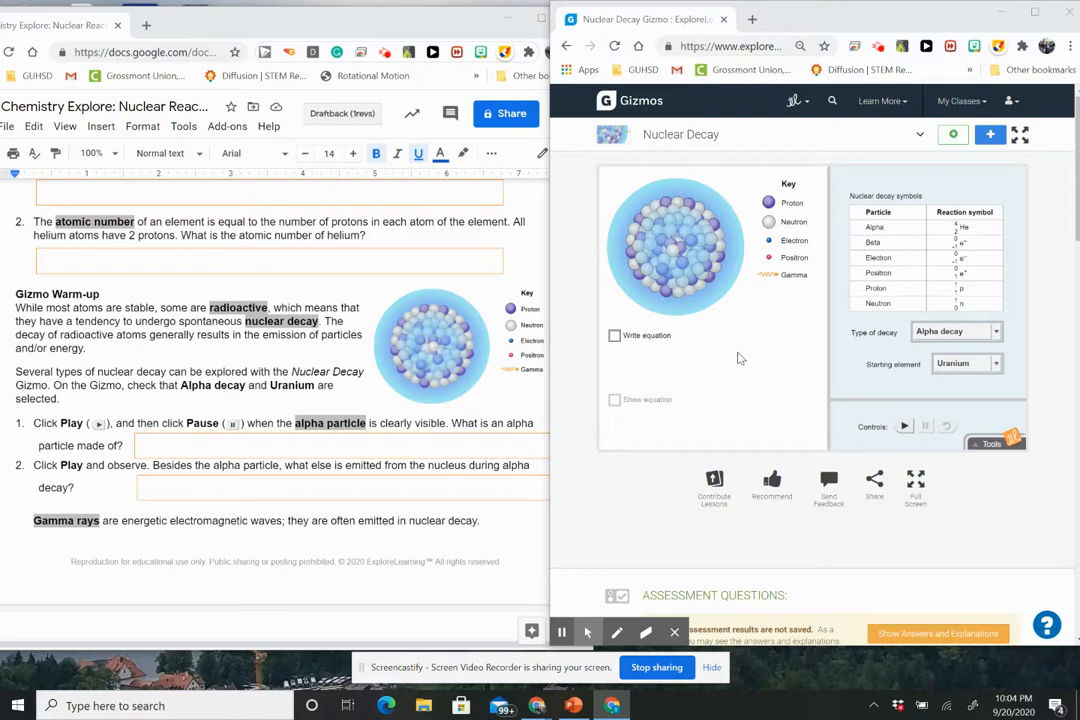
mouse_move(765, 340)
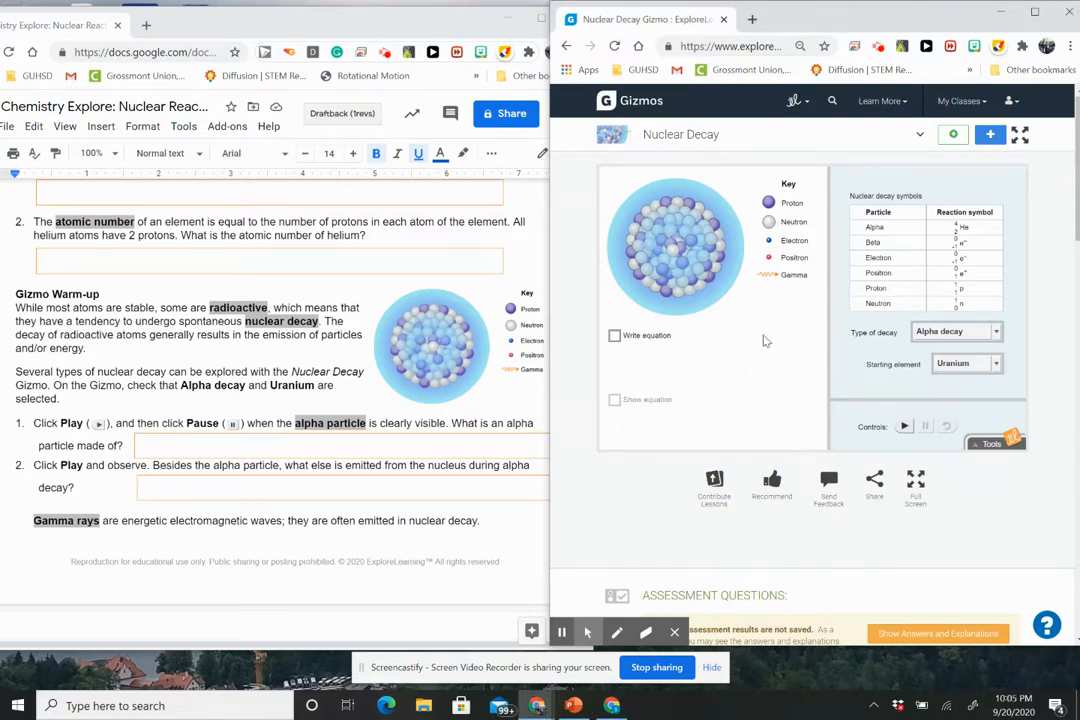
mouse_move(710, 368)
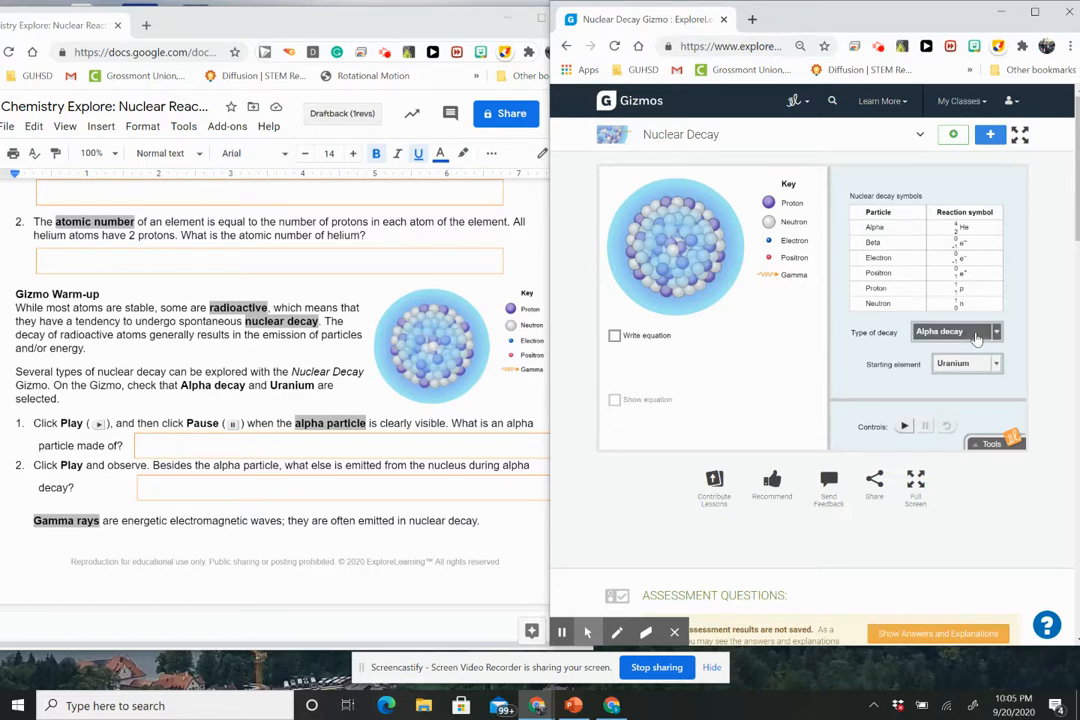
Step: Play the Alpha decay simulation on the uranium atom
click(995, 364)
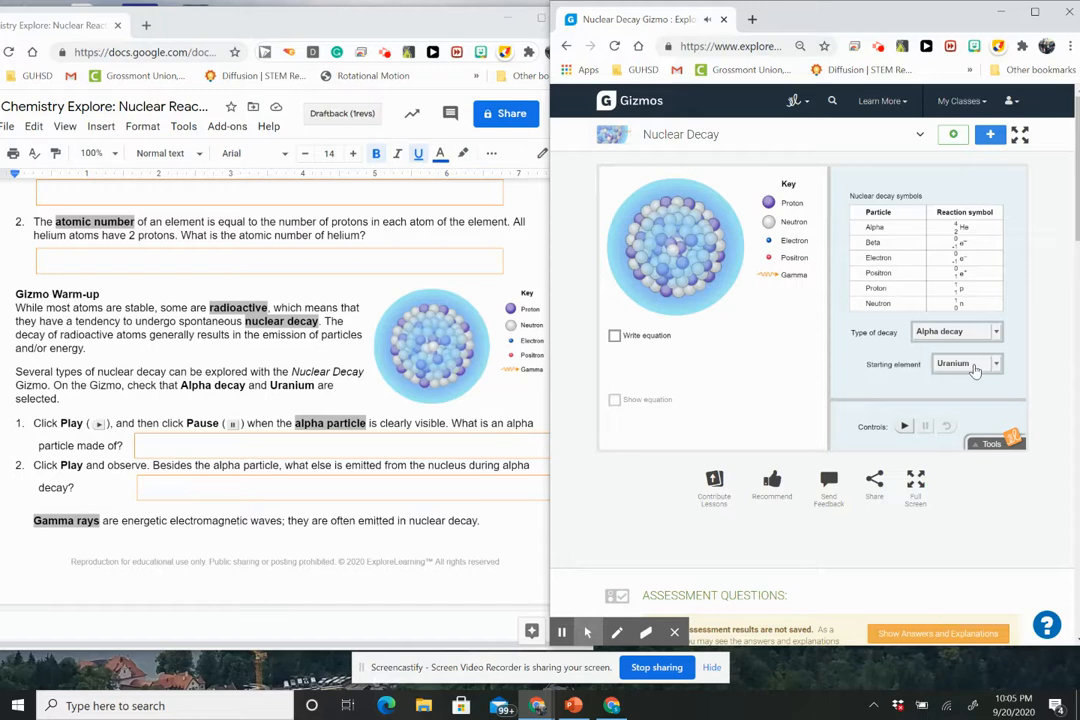
mouse_move(128, 389)
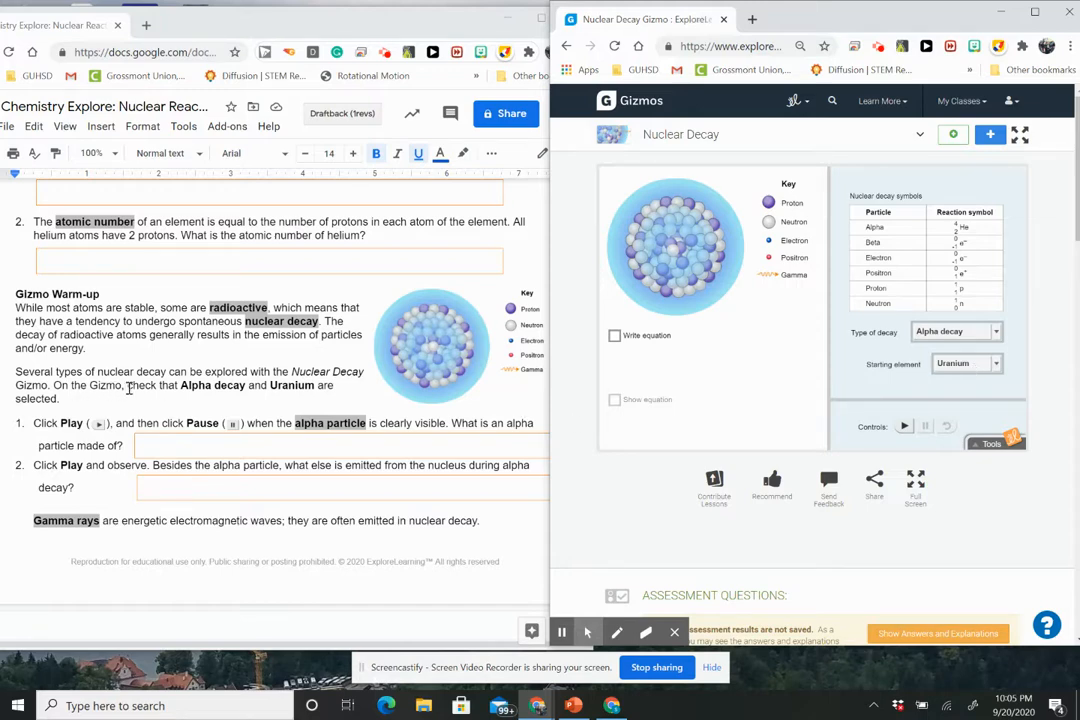
mouse_move(77, 445)
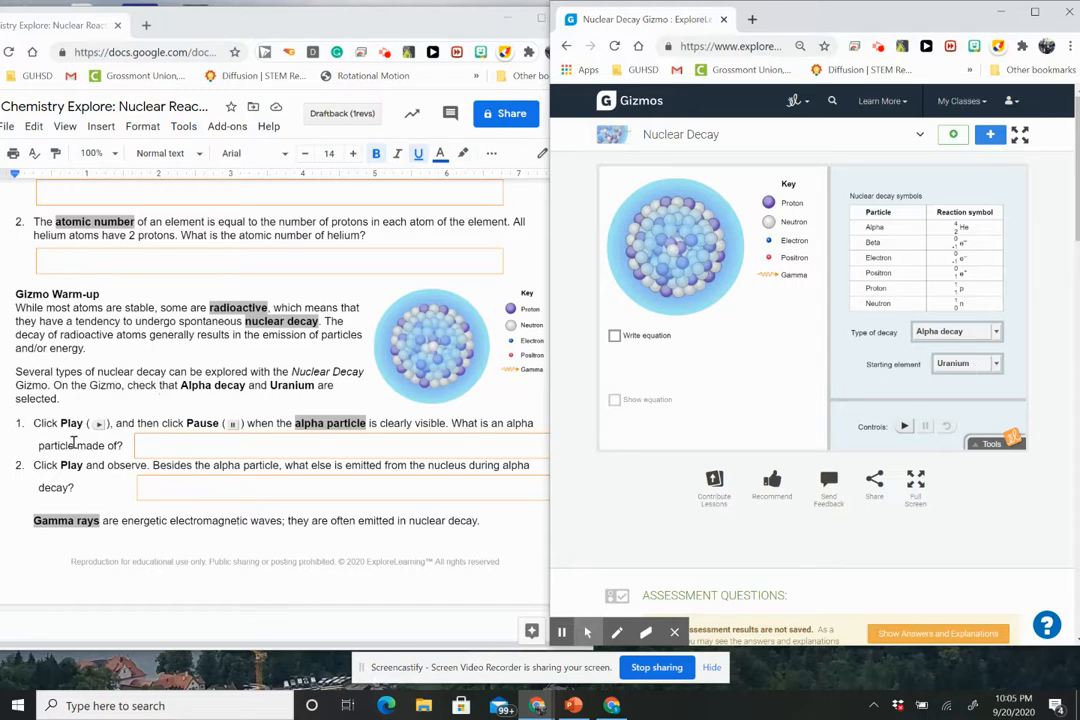
mouse_move(219, 427)
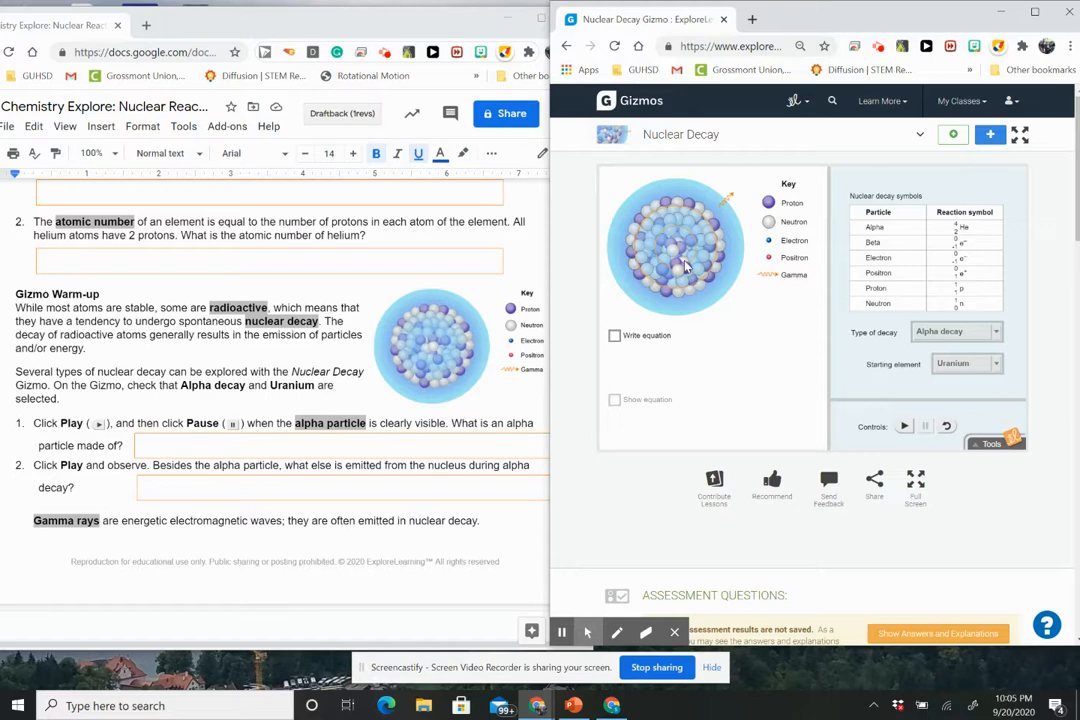
mouse_move(720, 278)
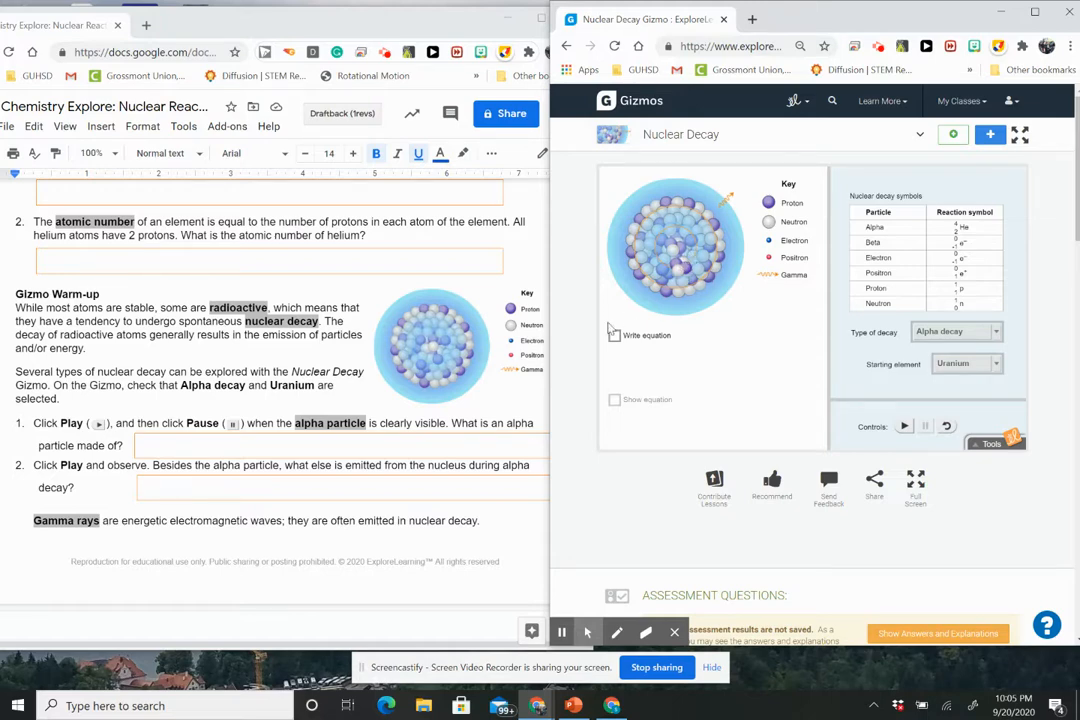
mouse_move(433, 404)
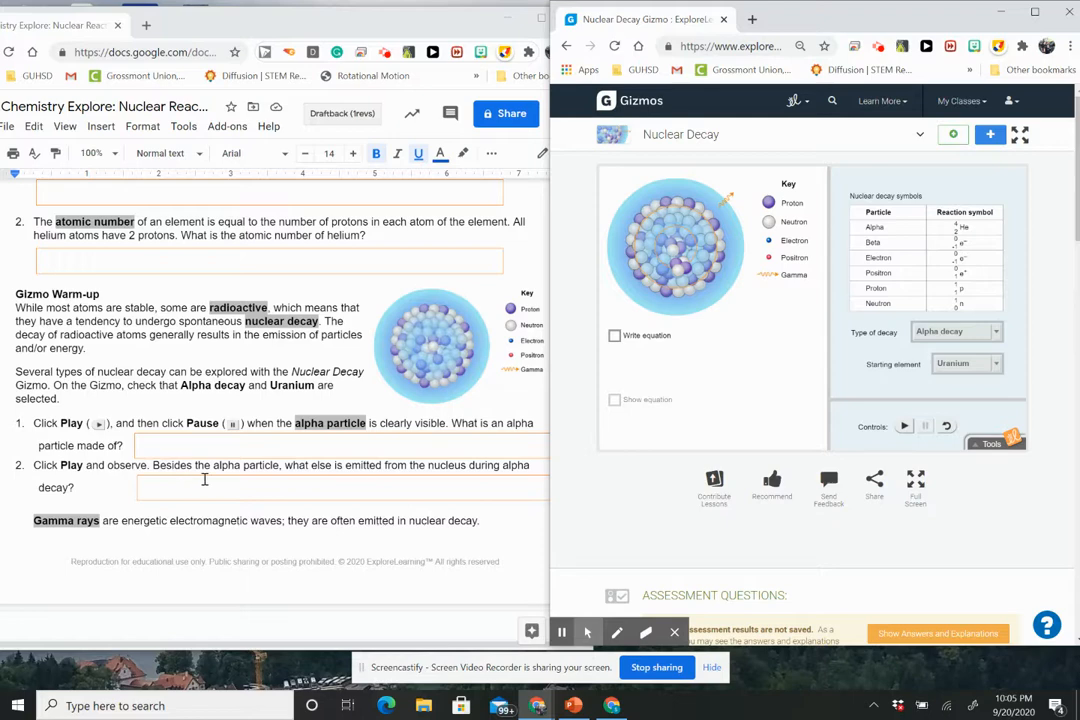
mouse_move(206, 480)
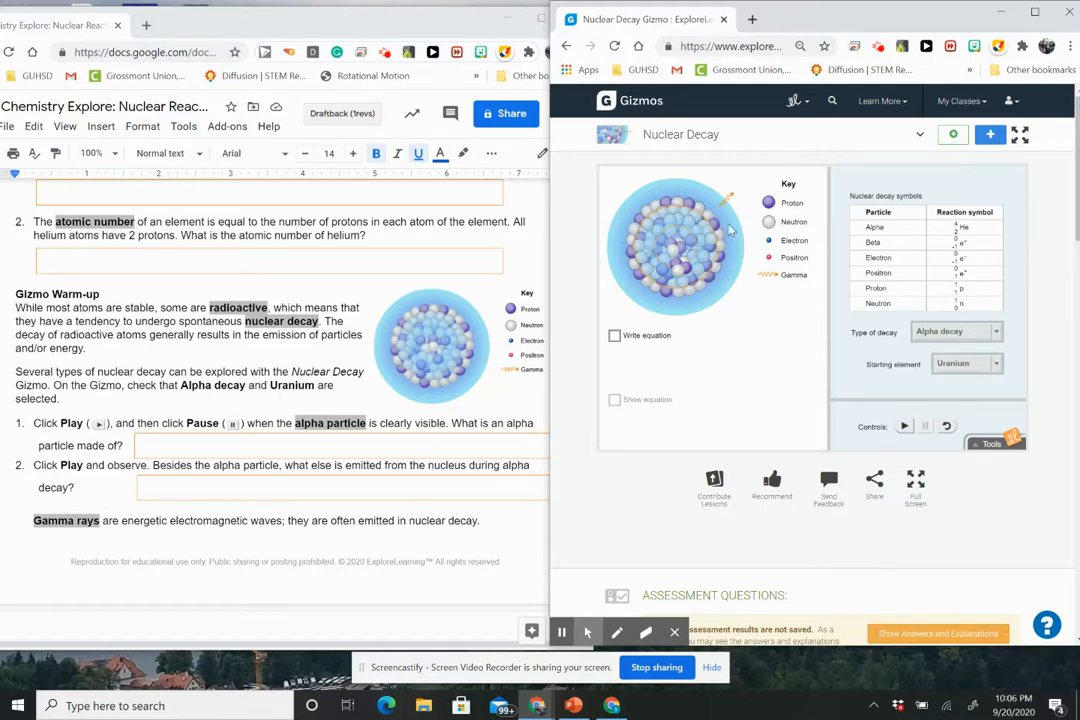
mouse_move(415, 489)
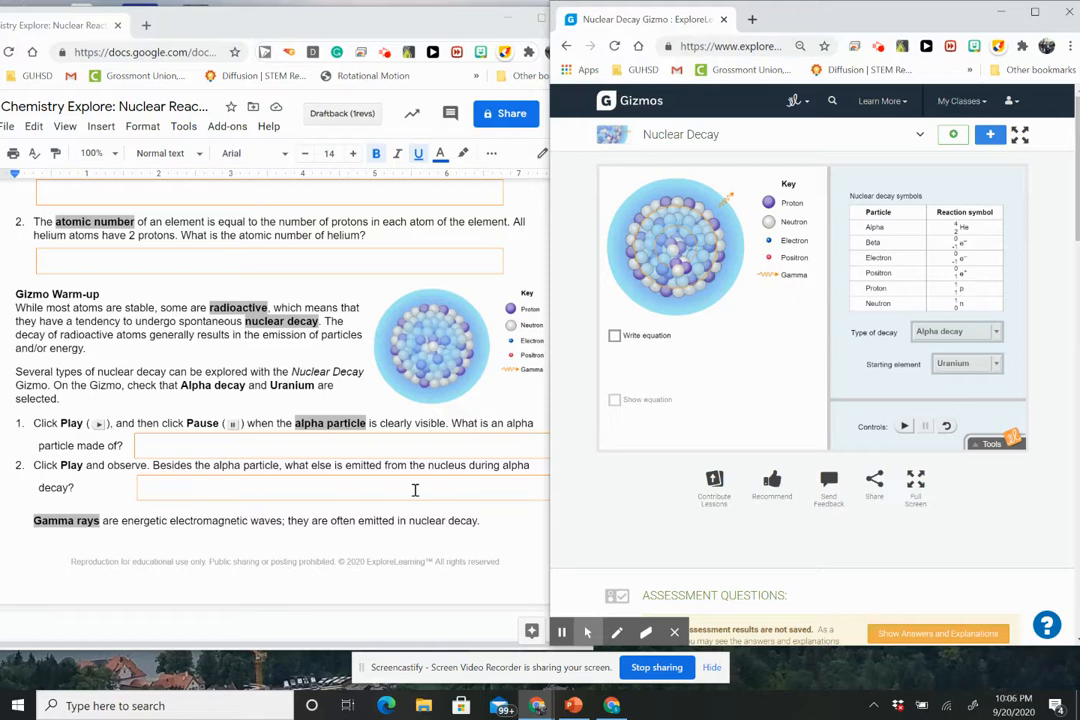
Step: Scroll to Activity A: Alpha decay, showing the Predict and Calculate questions
scroll(down, 3)
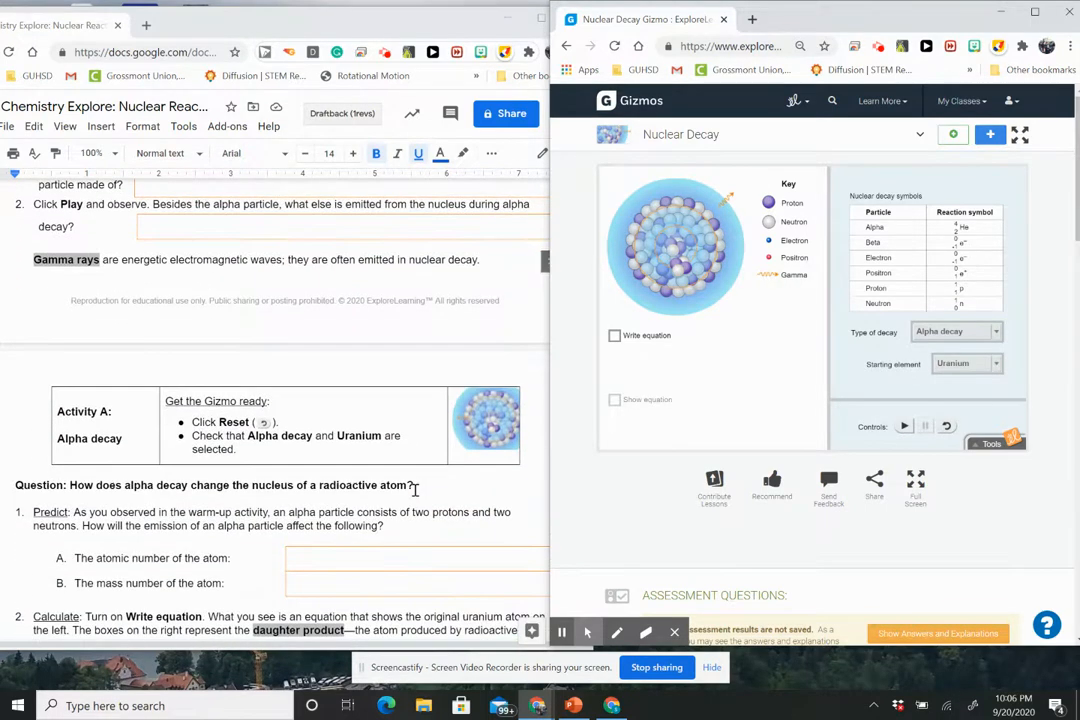
scroll(down, 3)
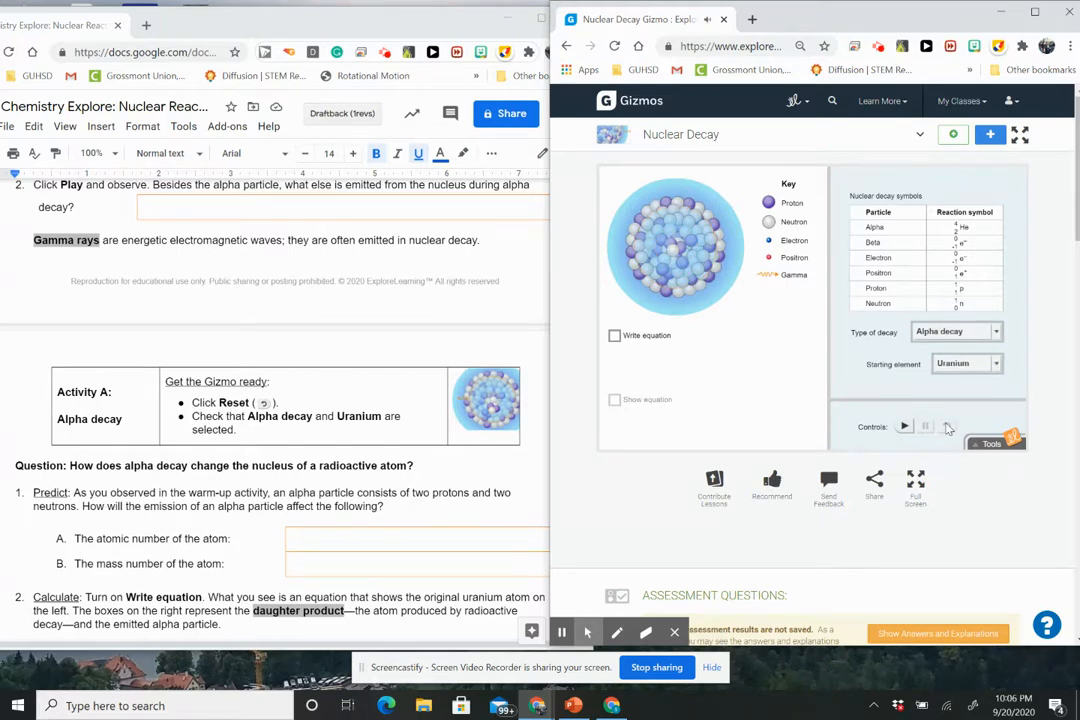
scroll(down, 3)
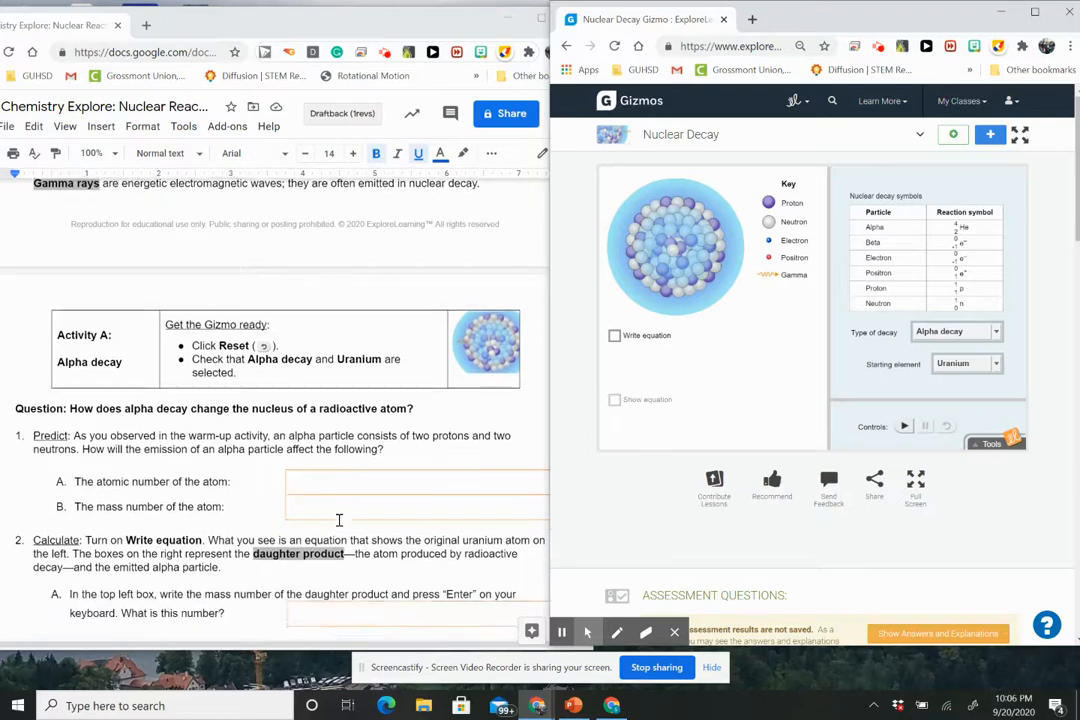
scroll(down, 3)
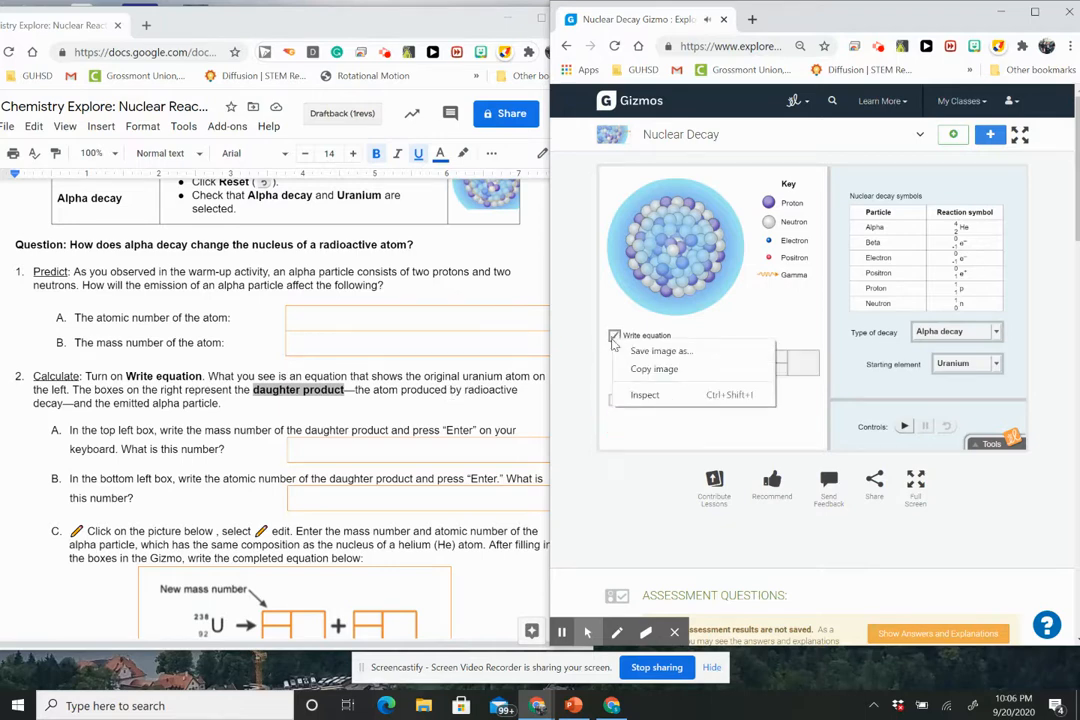
Step: Enter thorium-234 as the daughter product, with mass number 234 and atomic number 90
click(614, 335)
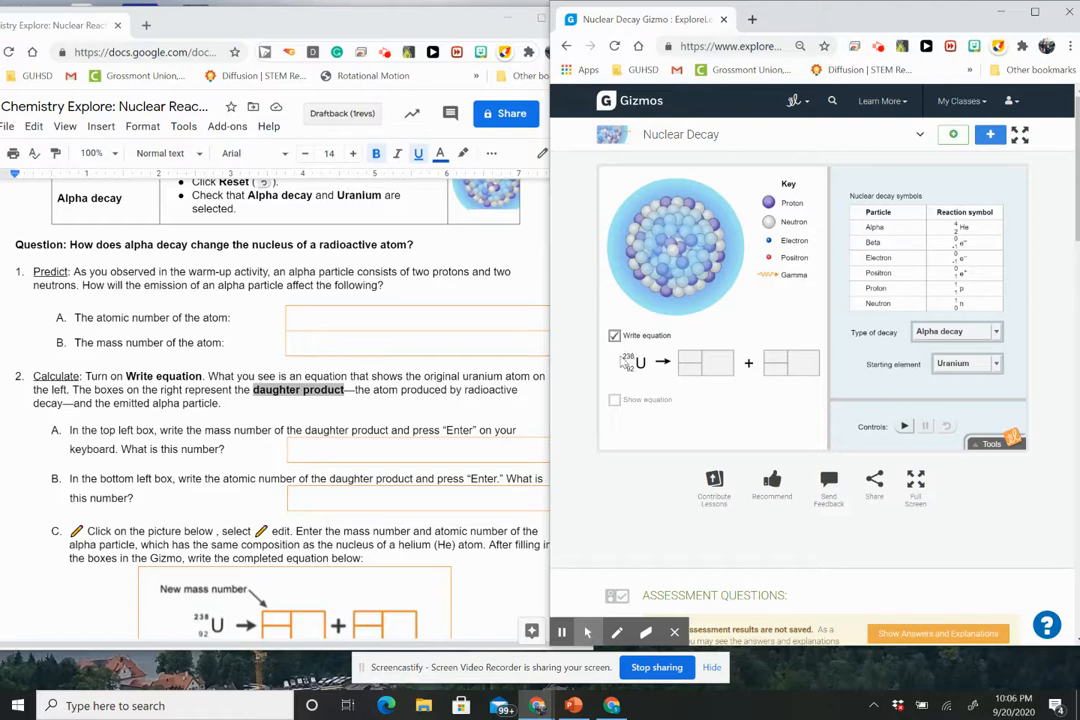
mouse_move(643, 383)
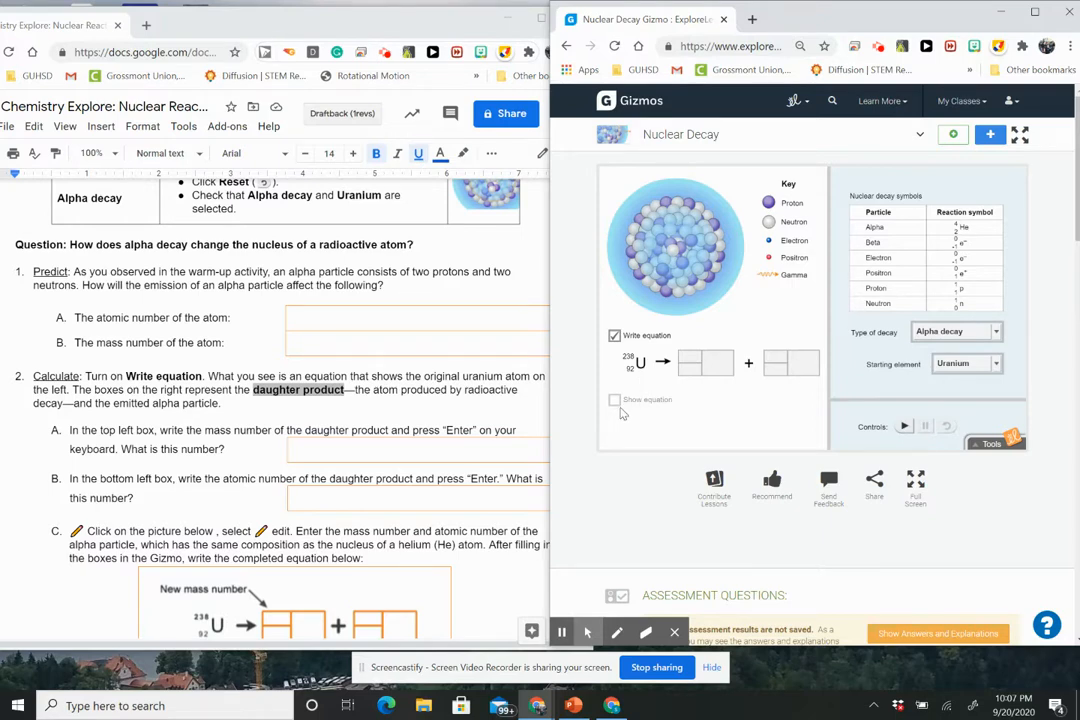
mouse_move(615, 424)
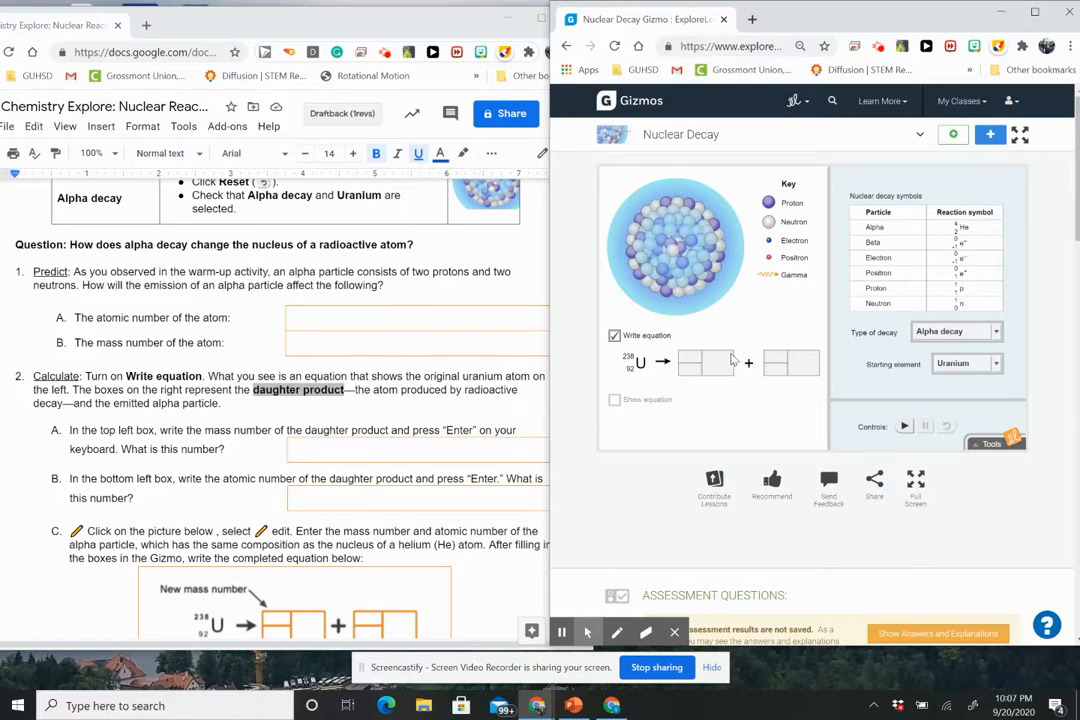
click(691, 360)
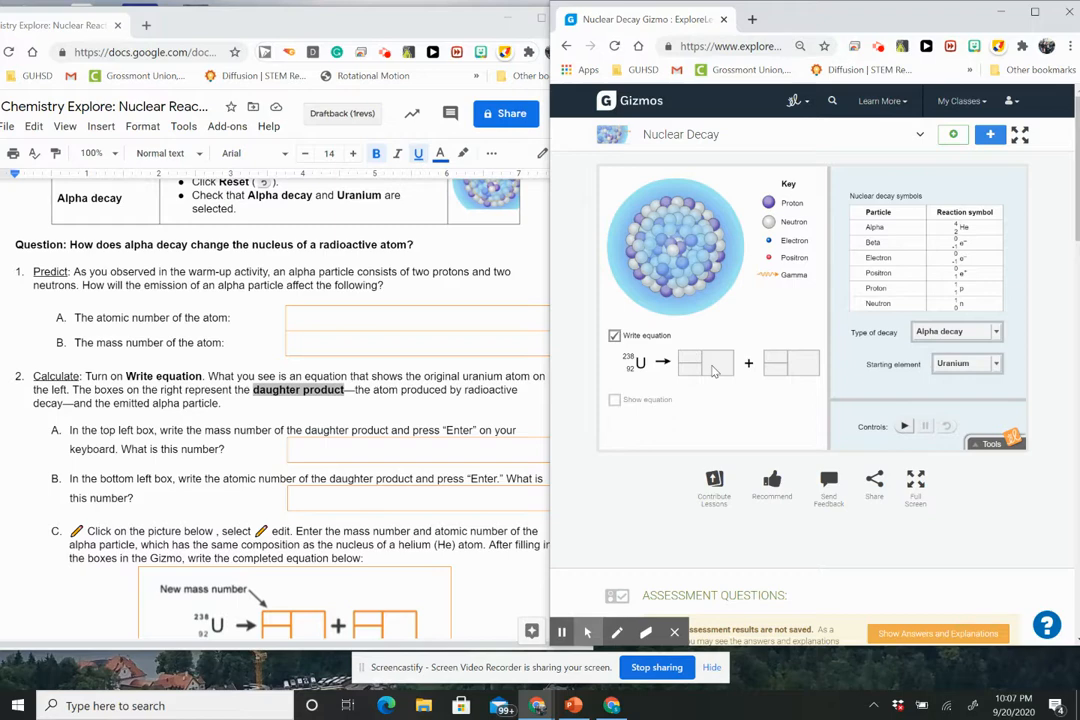
text(4)
text(2)
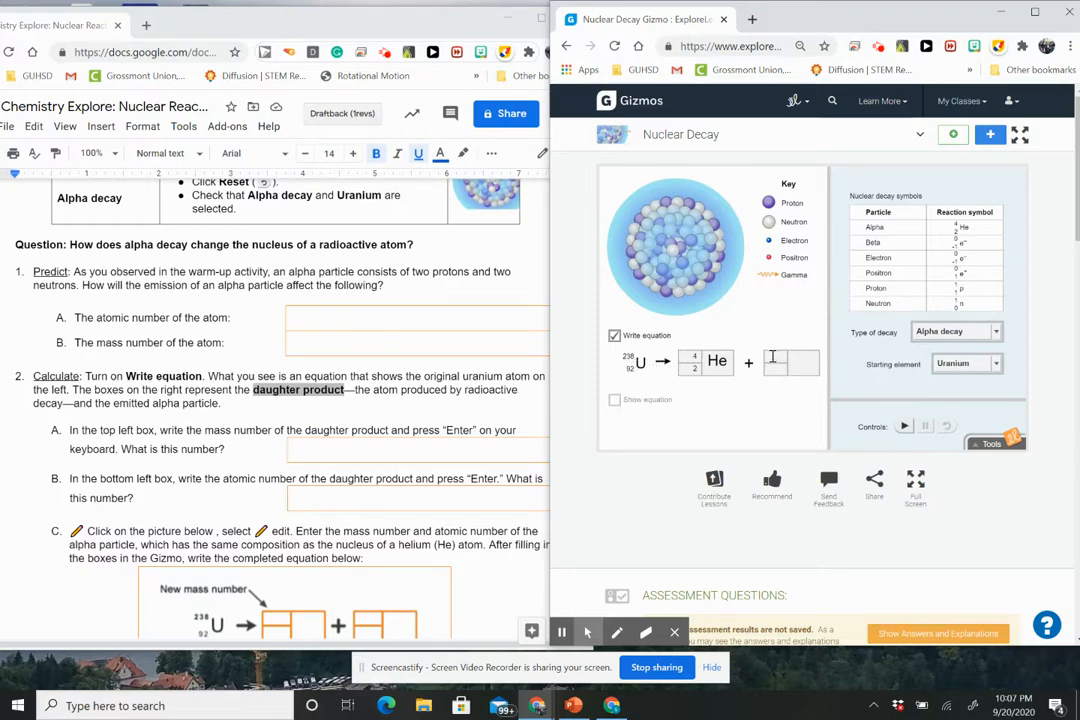
right_click(775, 362)
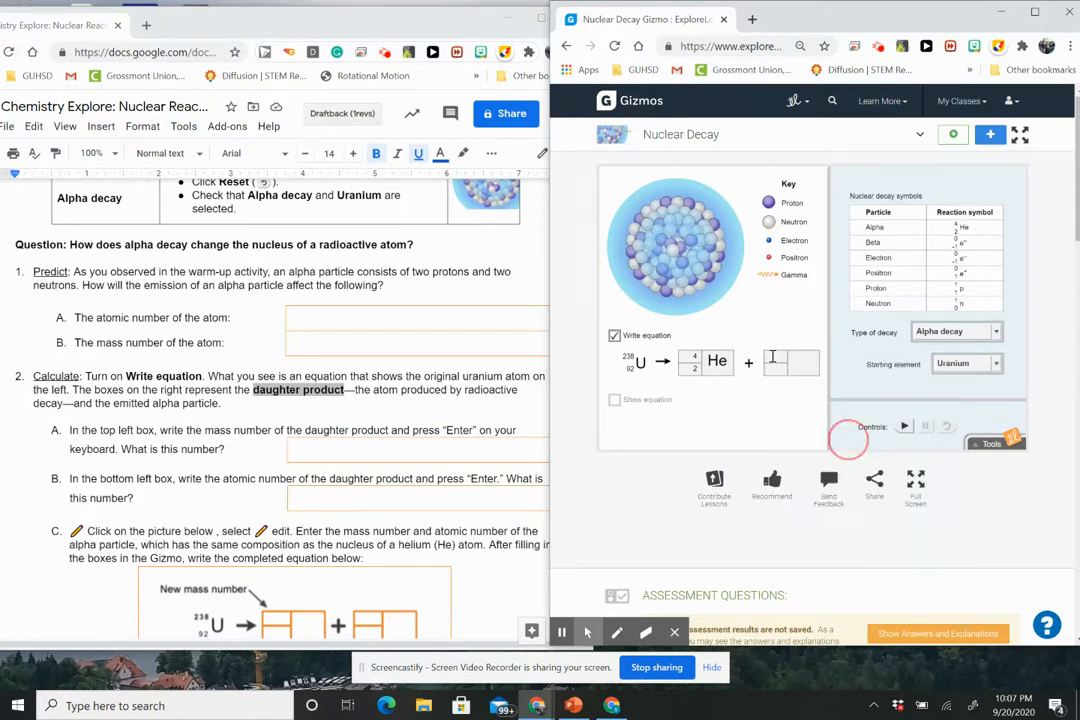
text(34)
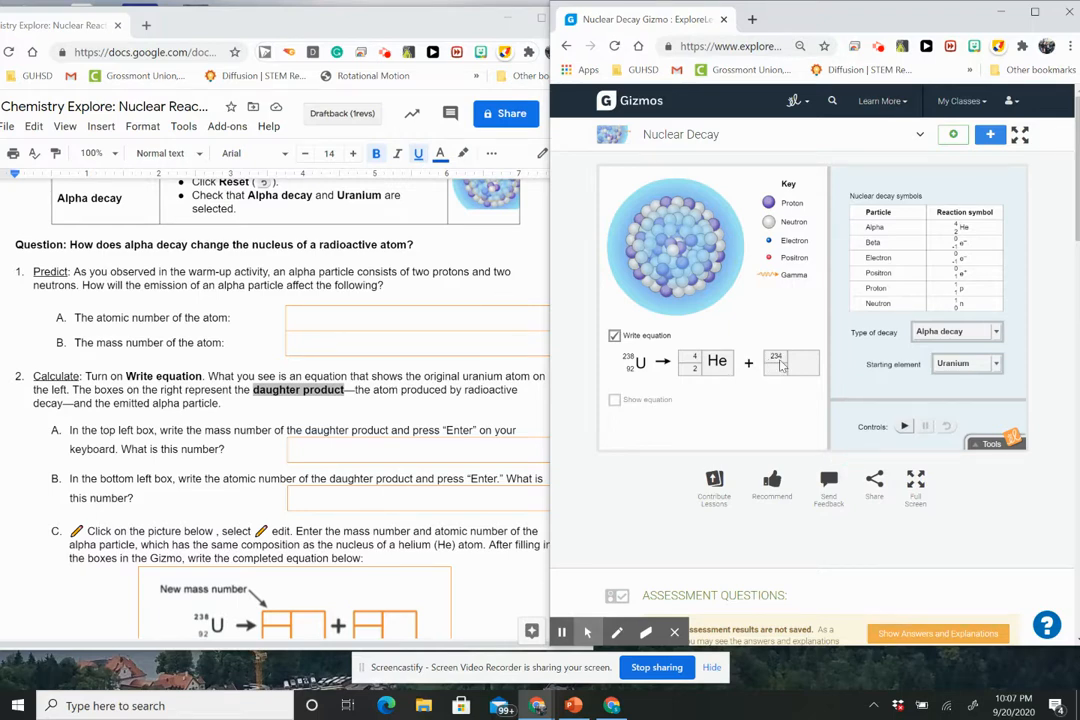
text(90)
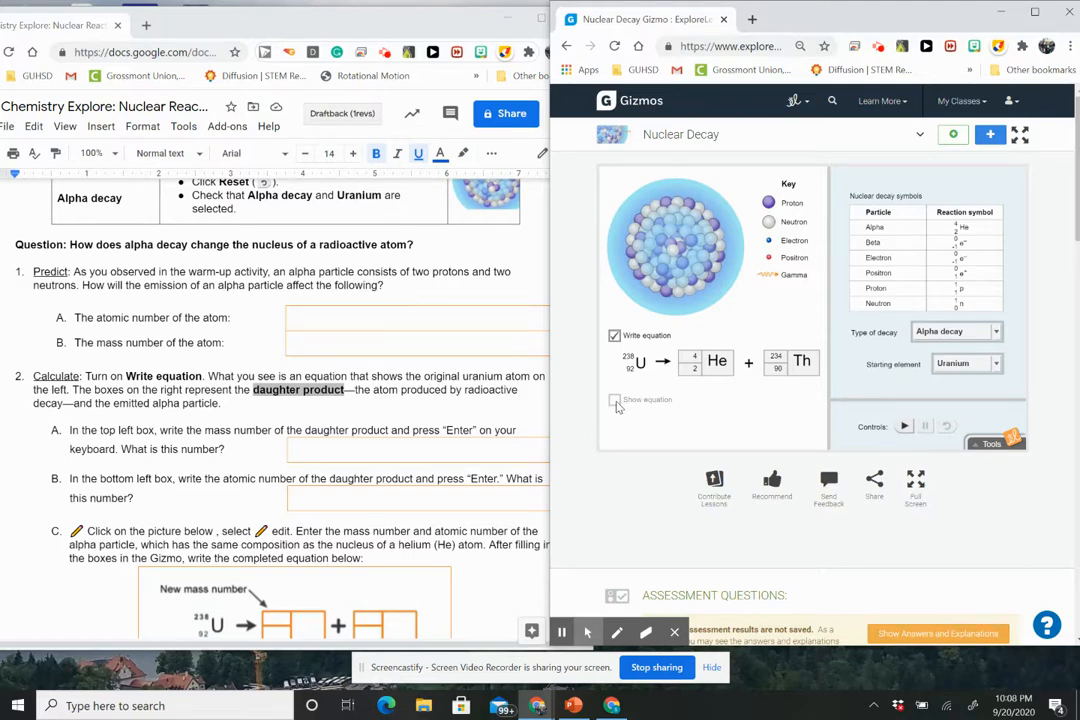
Step: Scroll to question C's blank equation drawing, question D and the Check question
scroll(down, 3)
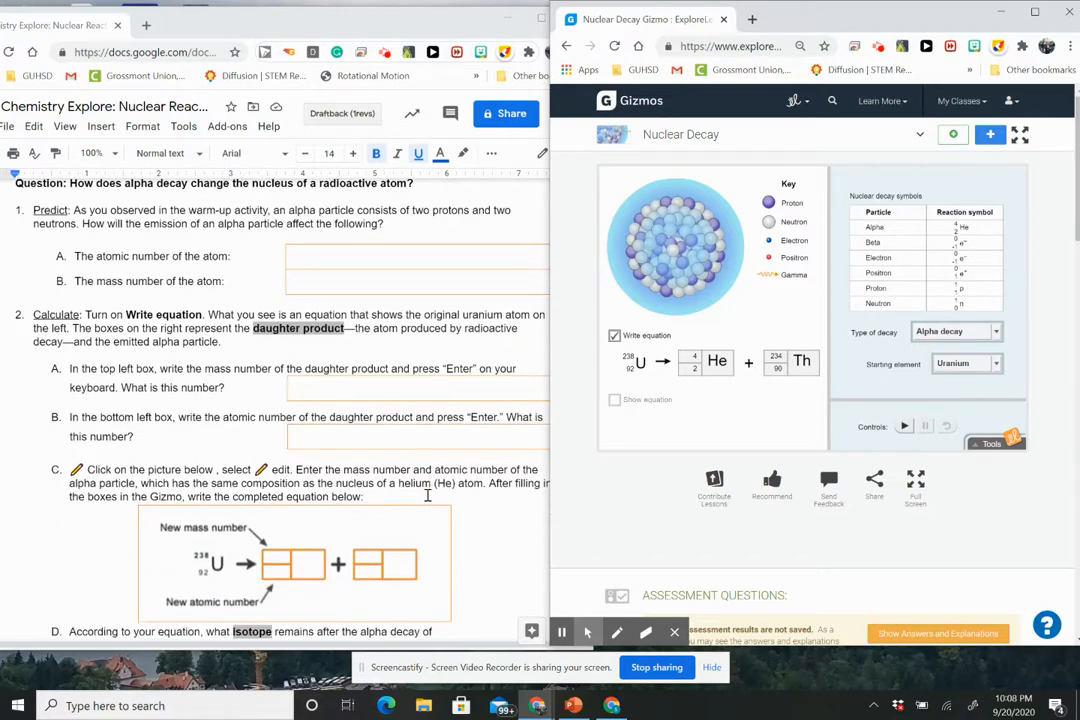
scroll(down, 3)
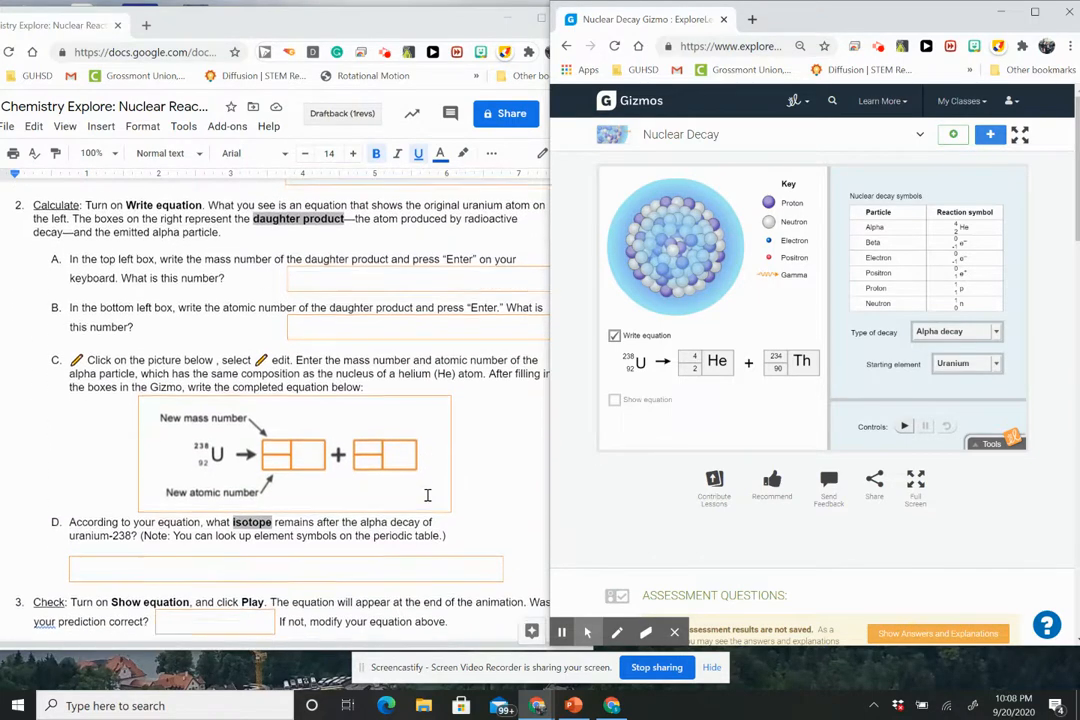
scroll(down, 3)
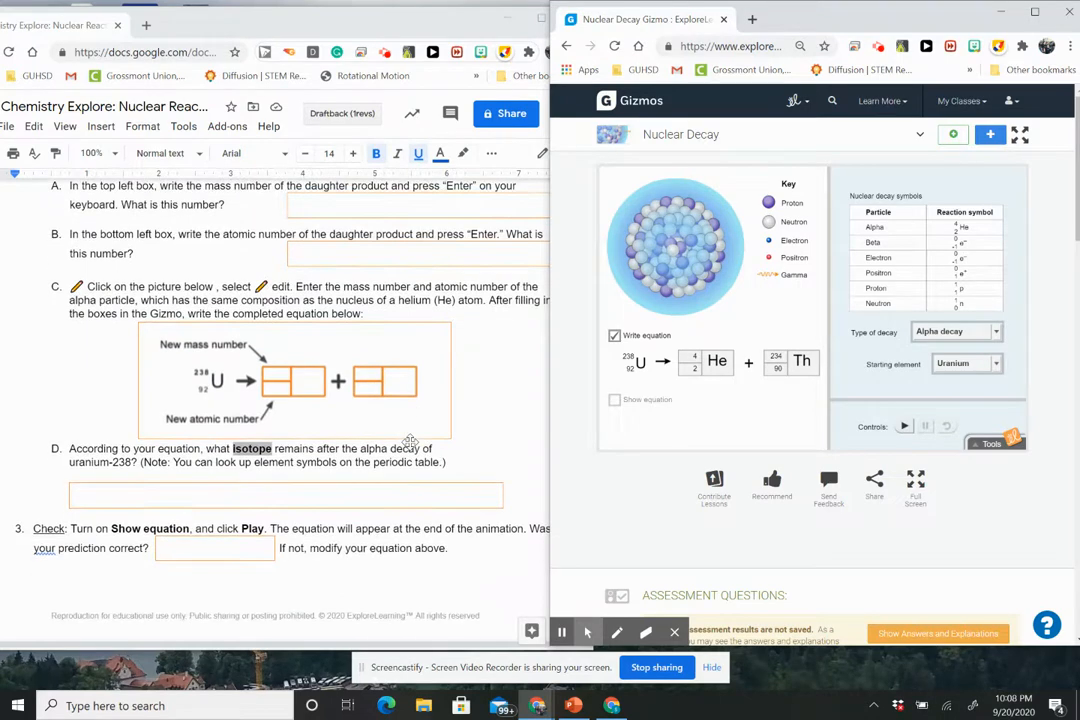
scroll(down, 3)
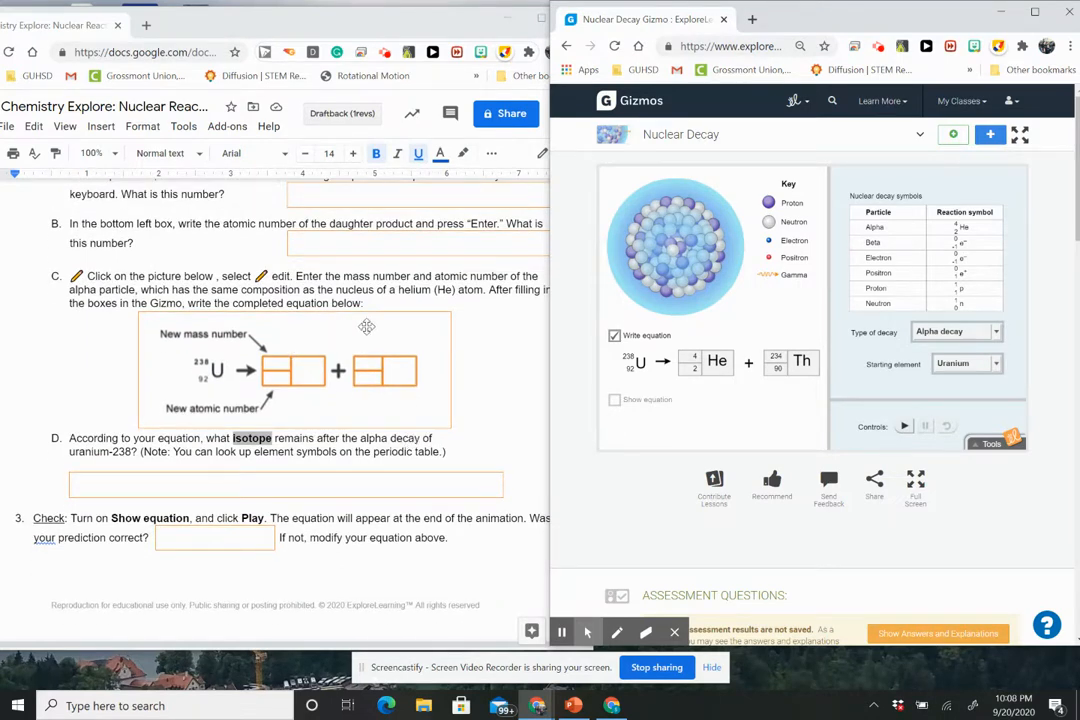
mouse_move(425, 360)
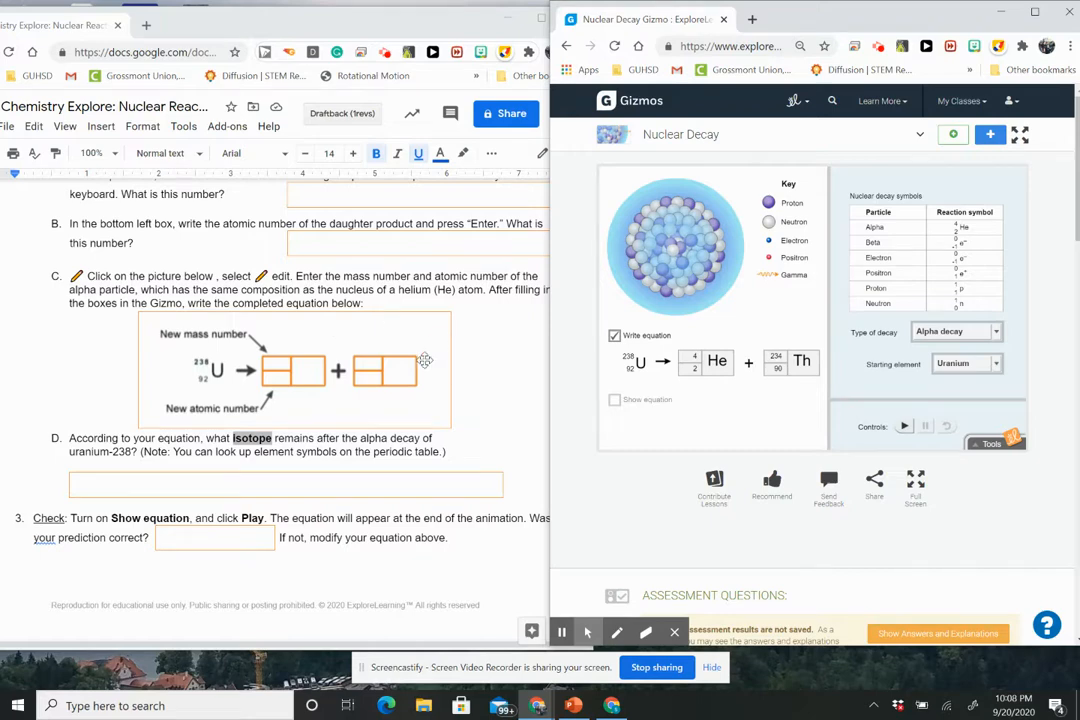
scroll(down, 3)
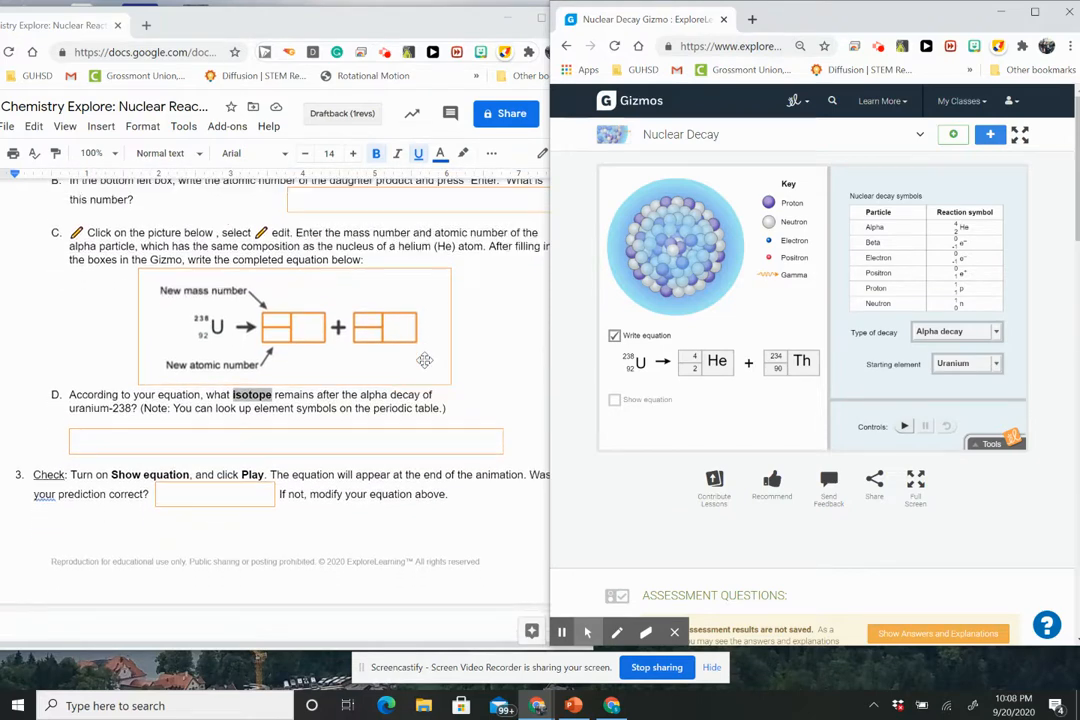
scroll(down, 3)
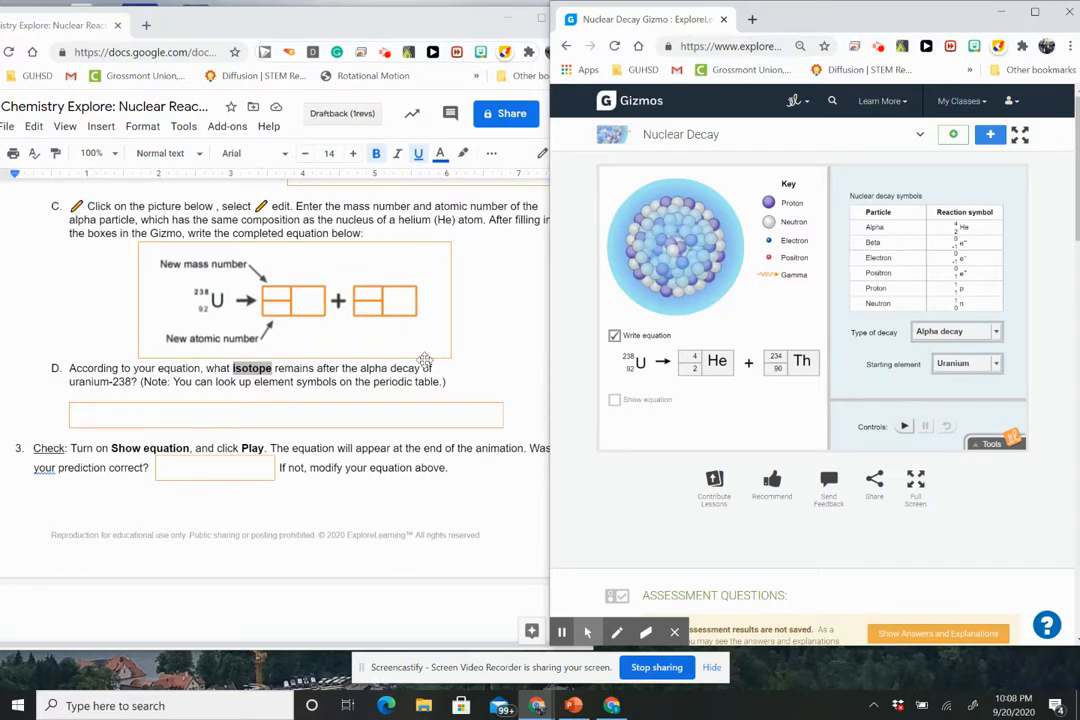
mouse_move(378, 381)
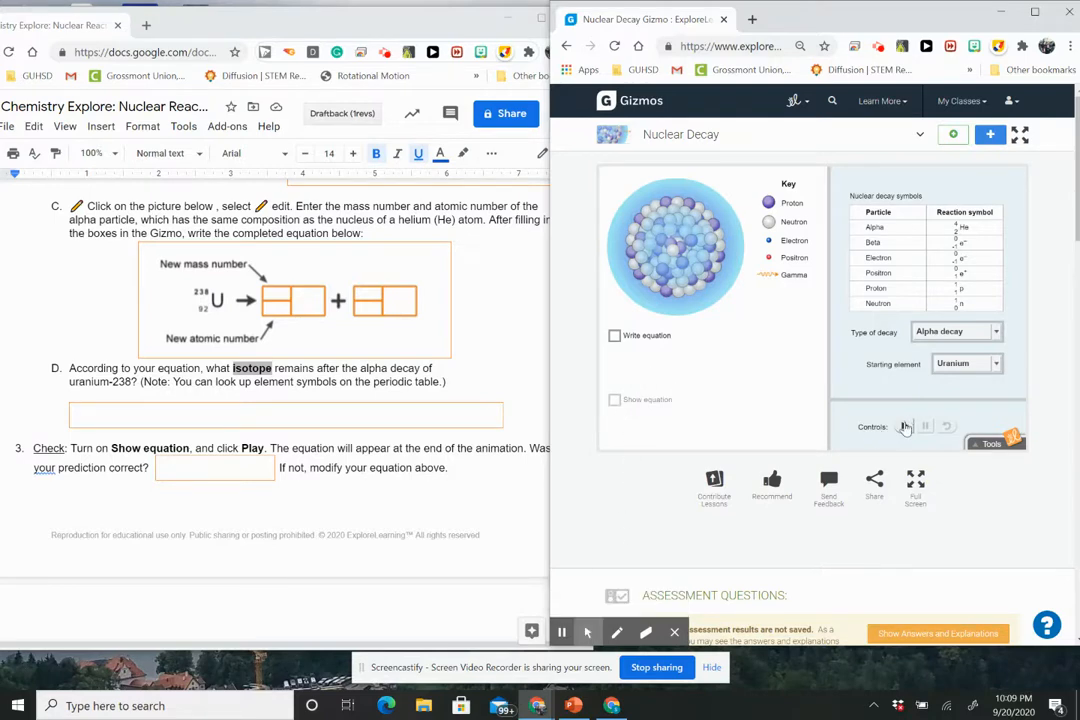
Step: Play the uranium decay and show the correct equation beside the written thorium-234 one
click(903, 426)
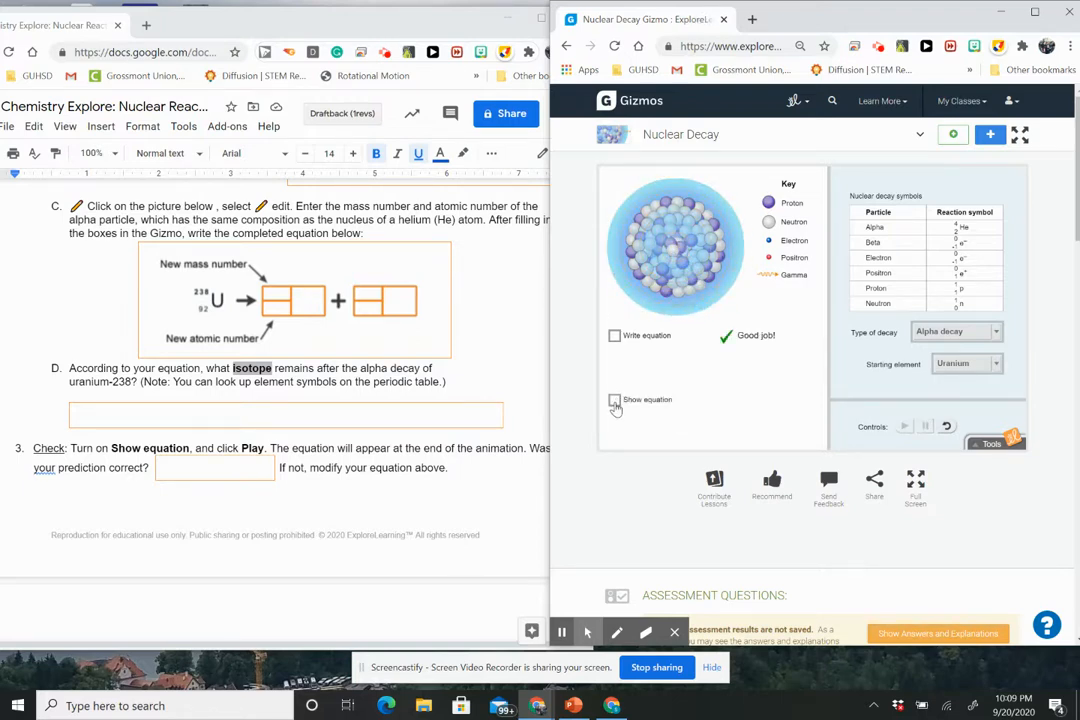
click(613, 400)
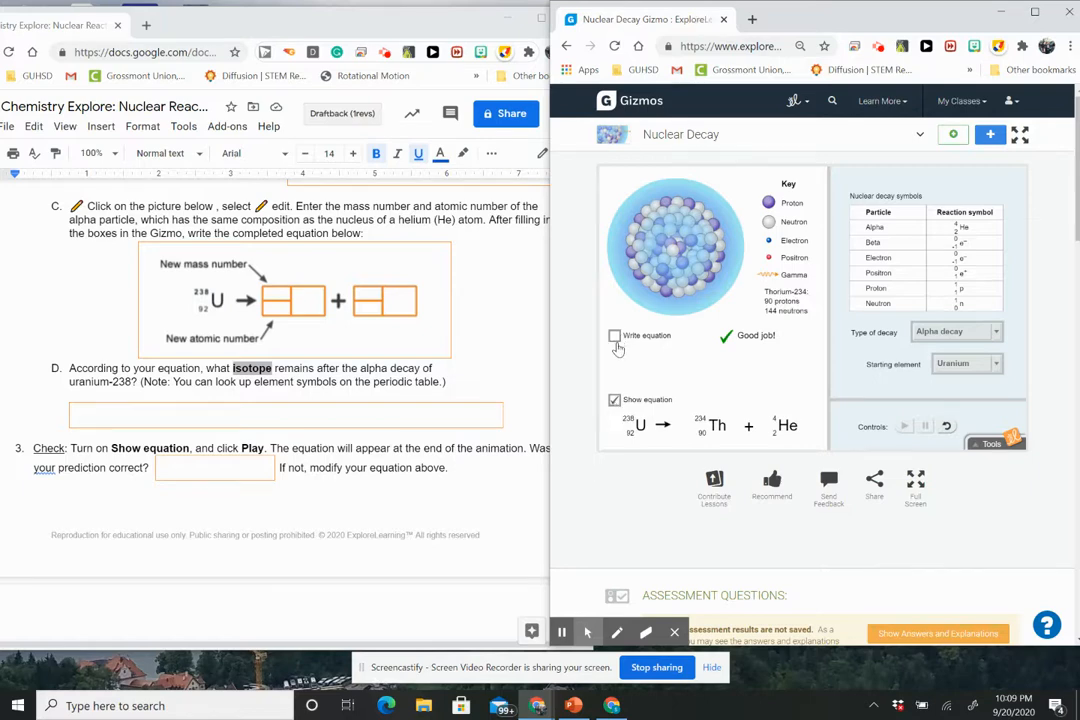
click(614, 336)
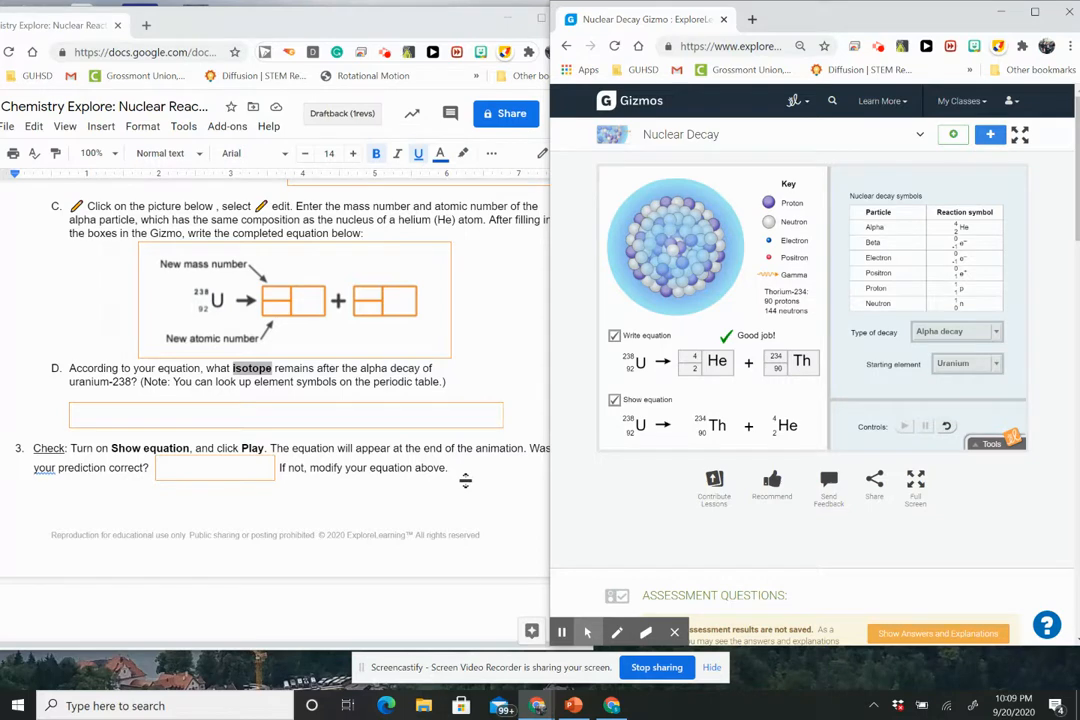
scroll(down, 3)
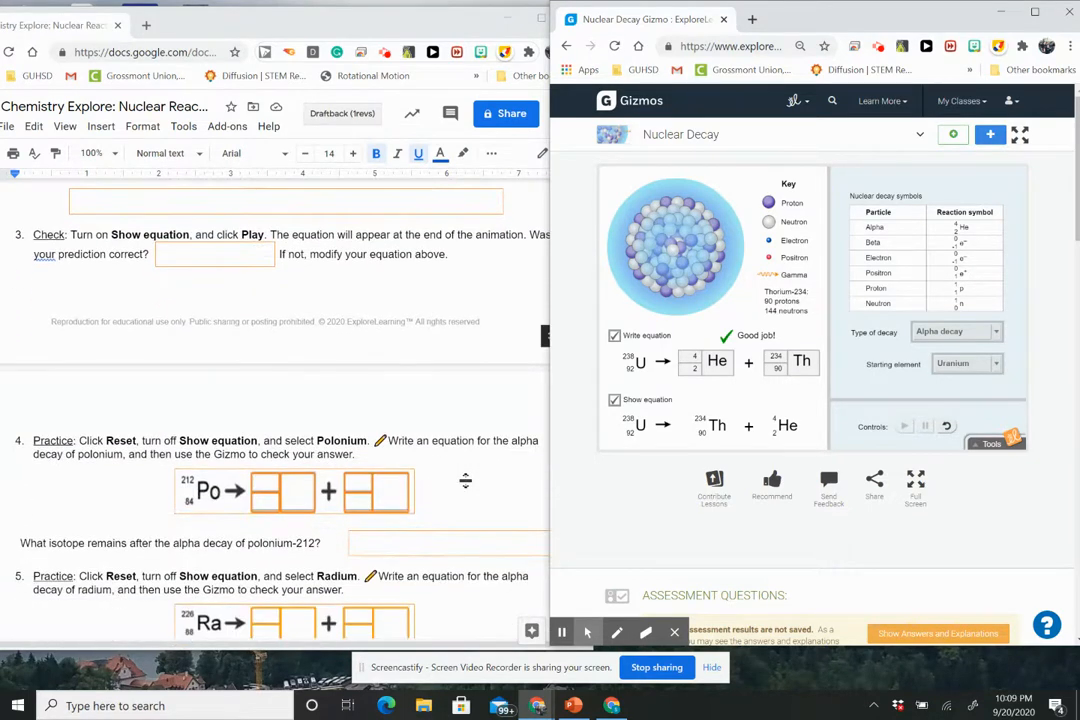
Step: Scroll past questions 4–9 to the Activity B: Beta decay table
scroll(down, 3)
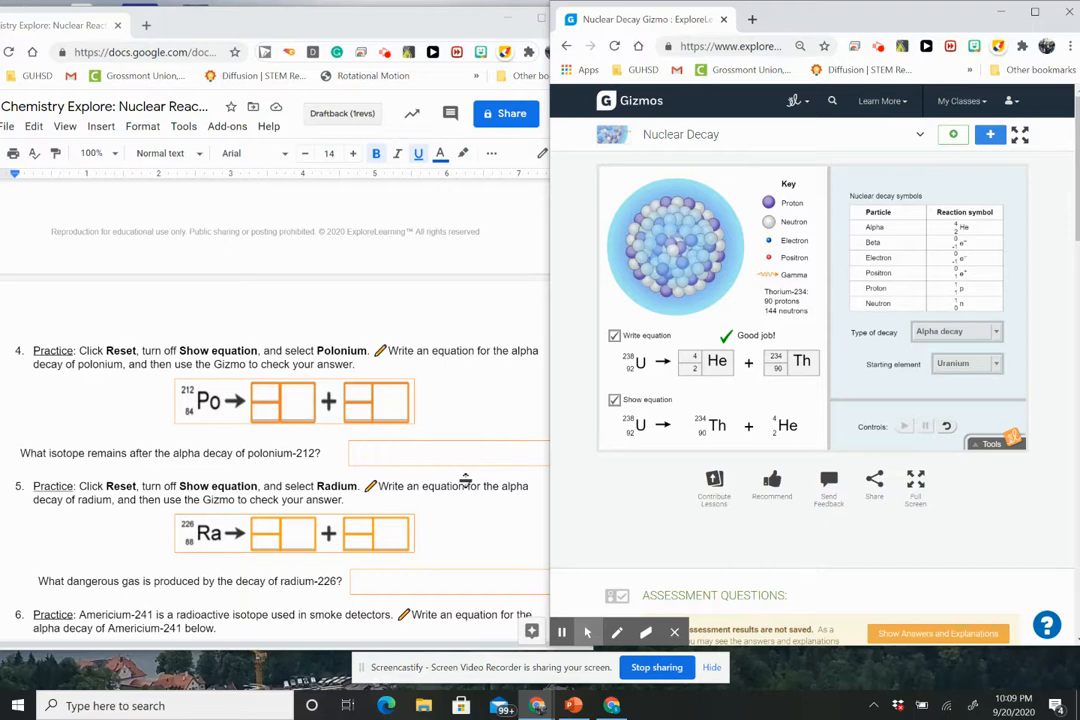
mouse_move(647, 365)
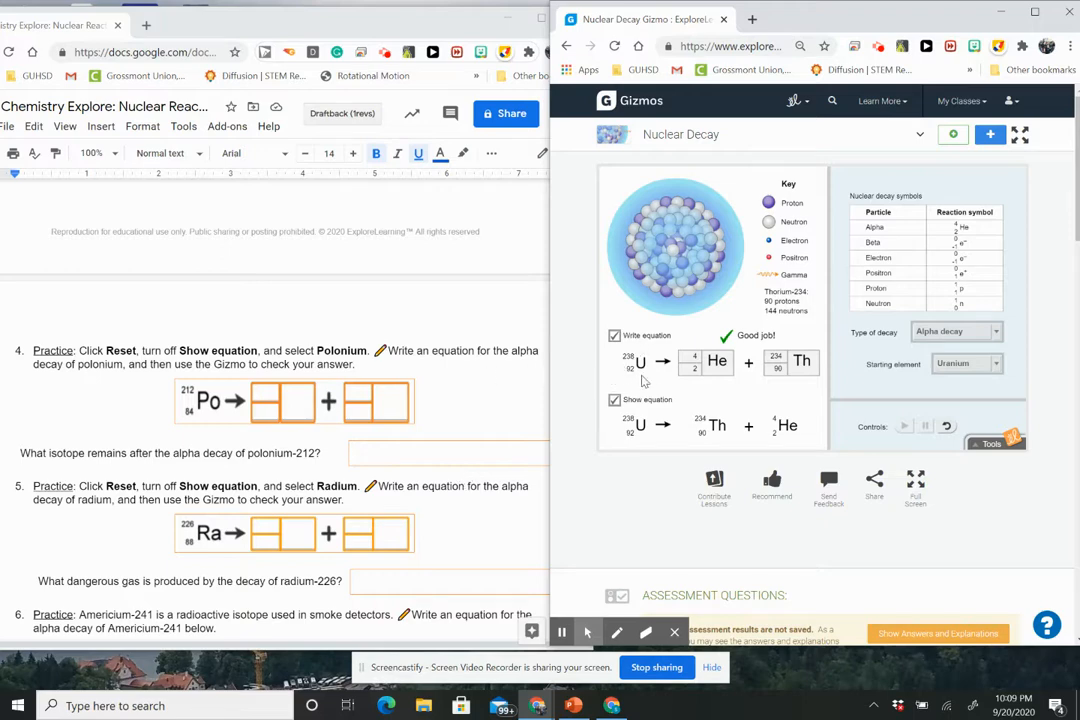
mouse_move(787, 382)
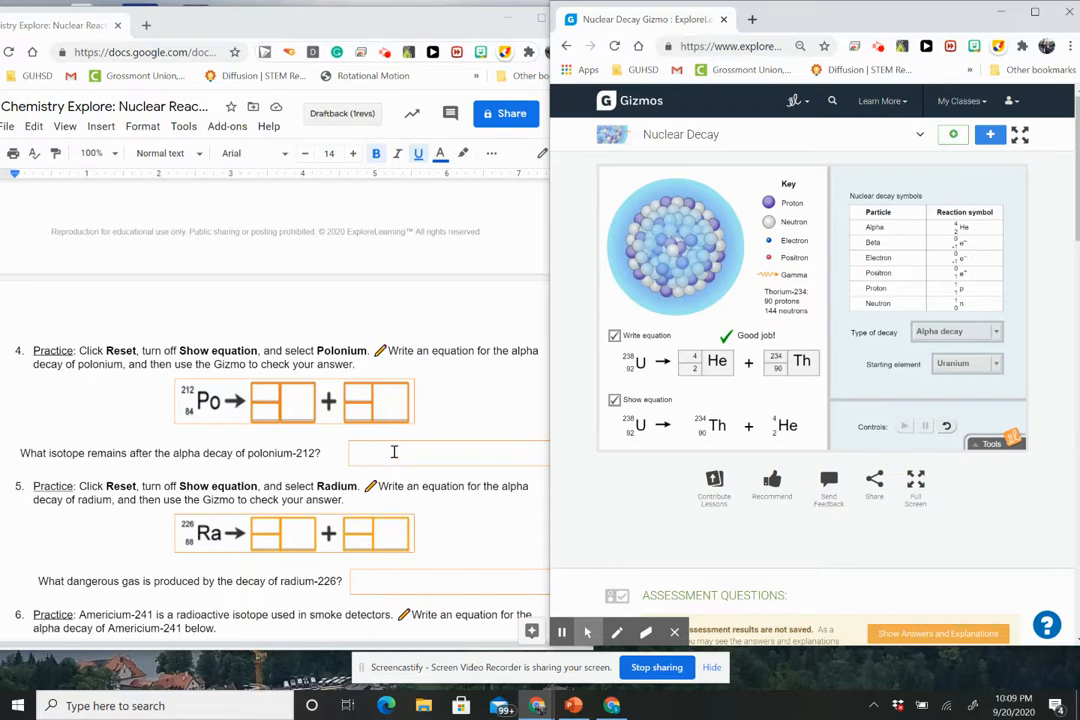
scroll(down, 3)
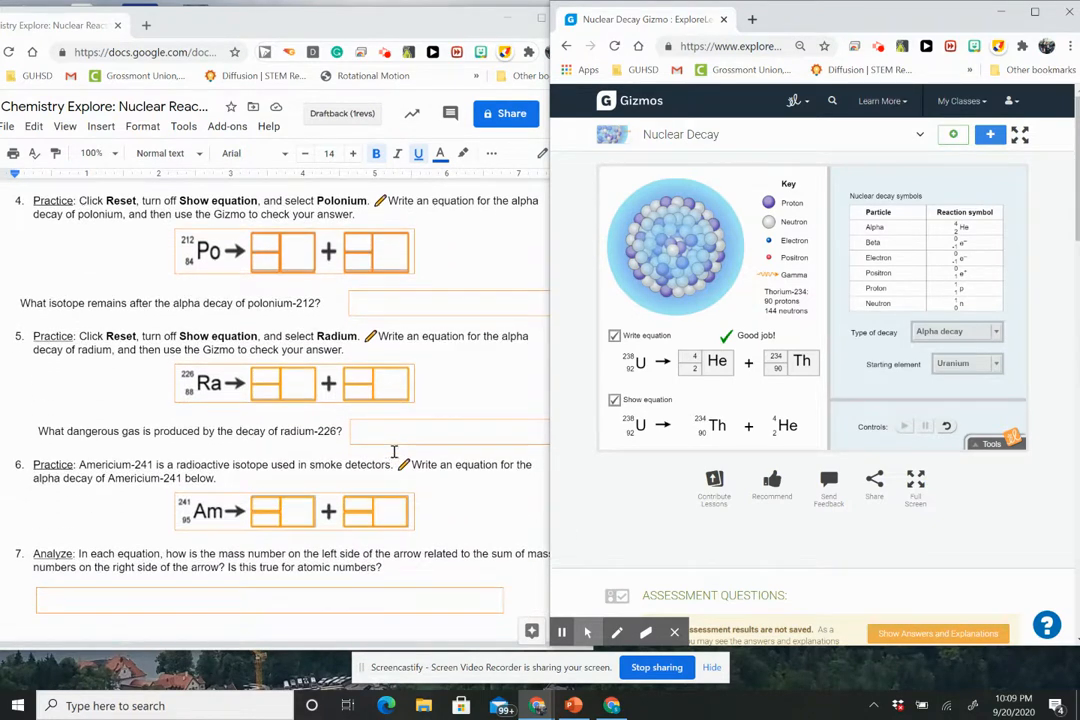
scroll(down, 3)
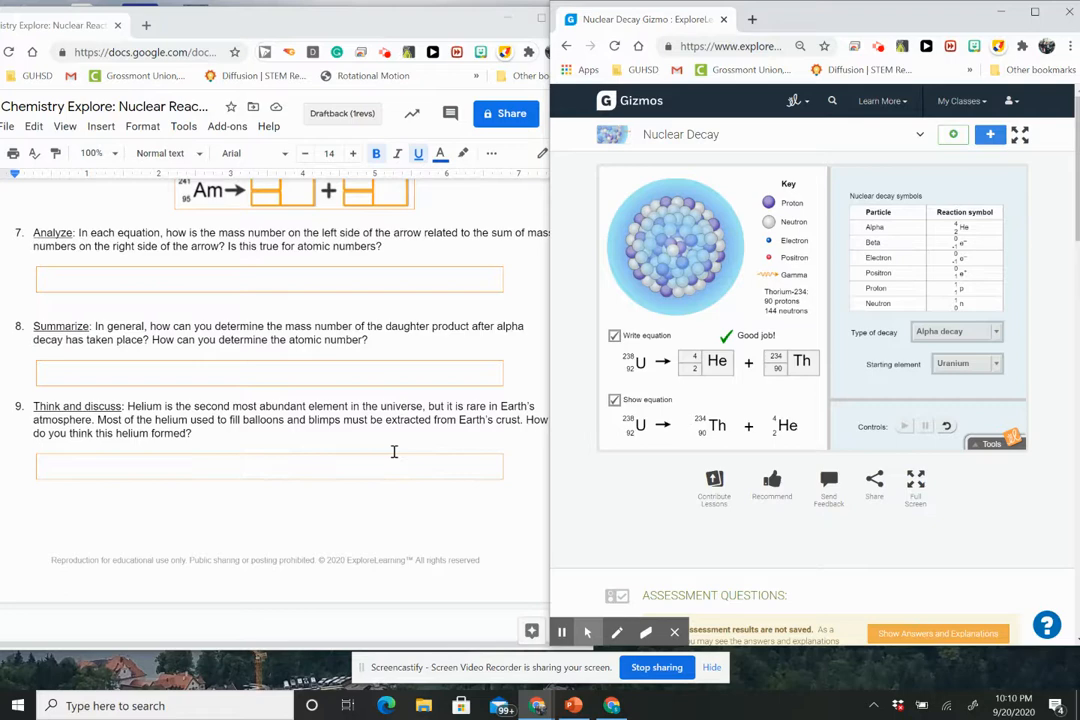
scroll(down, 3)
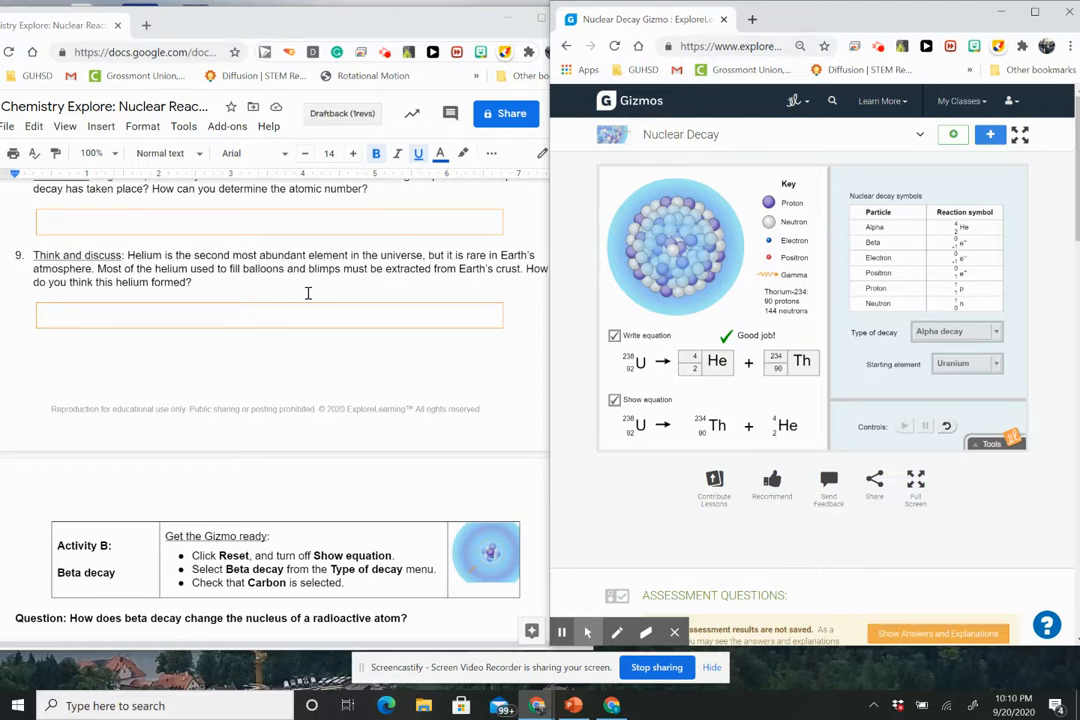
scroll(down, 3)
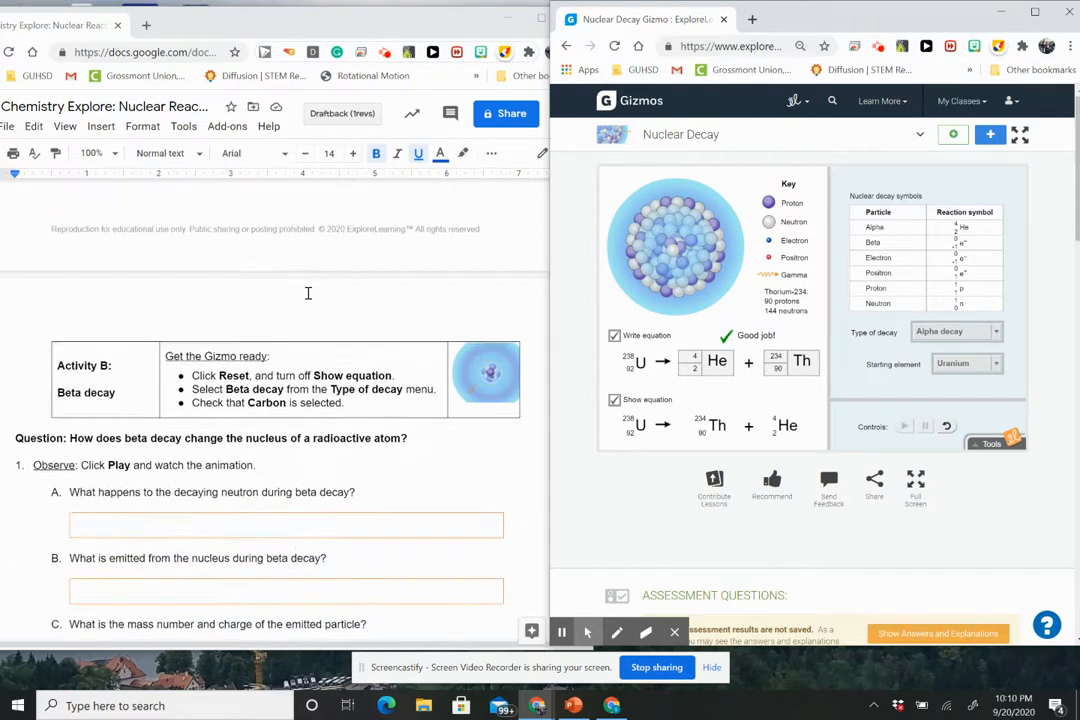
scroll(down, 3)
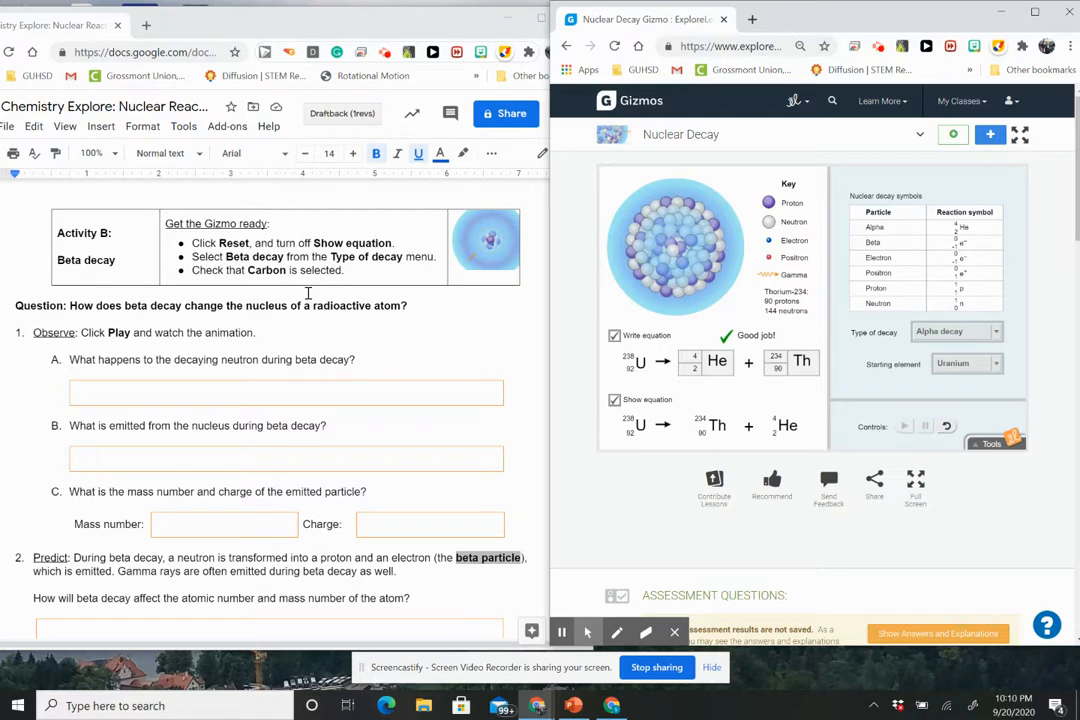
mouse_move(975, 415)
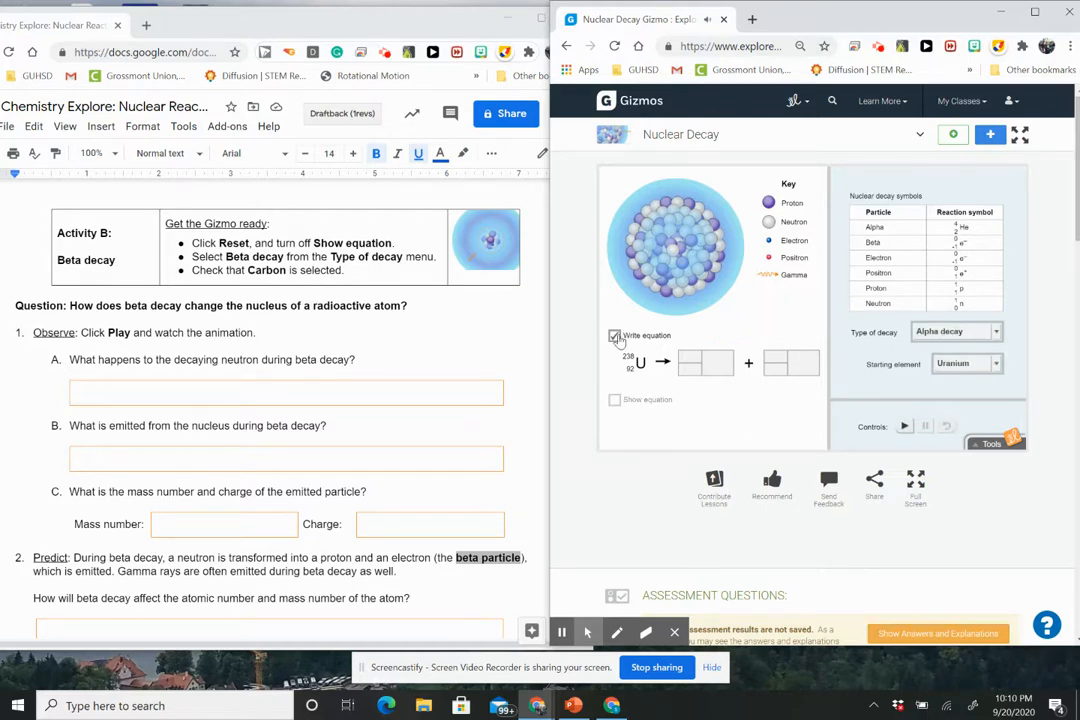
click(614, 335)
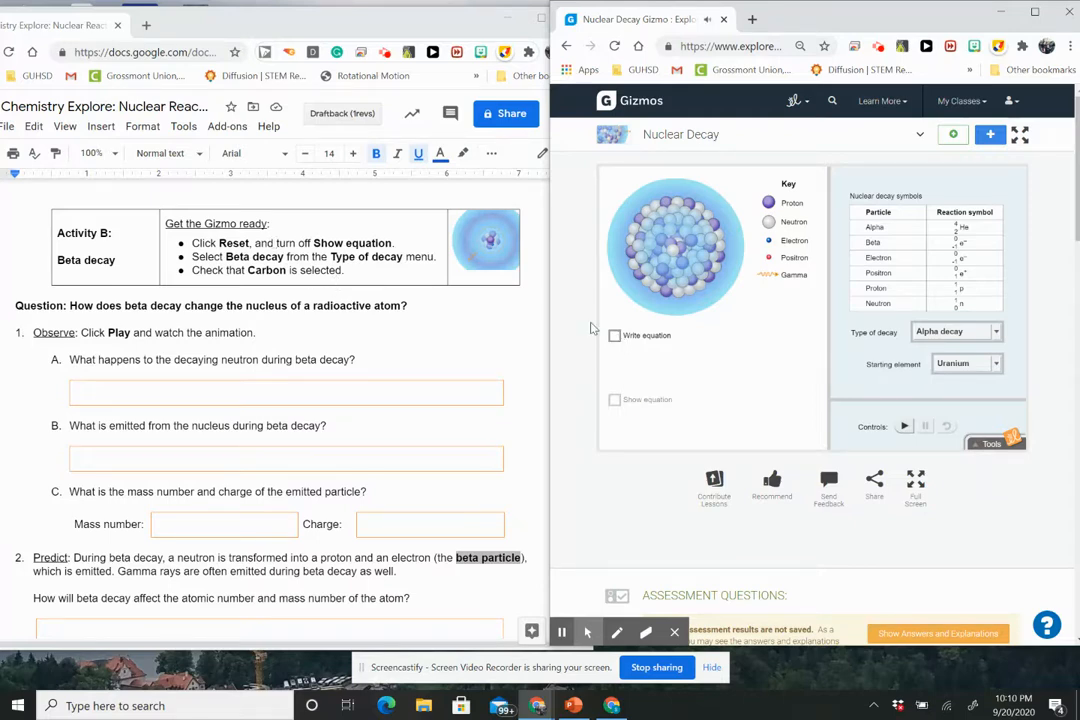
mouse_move(967, 284)
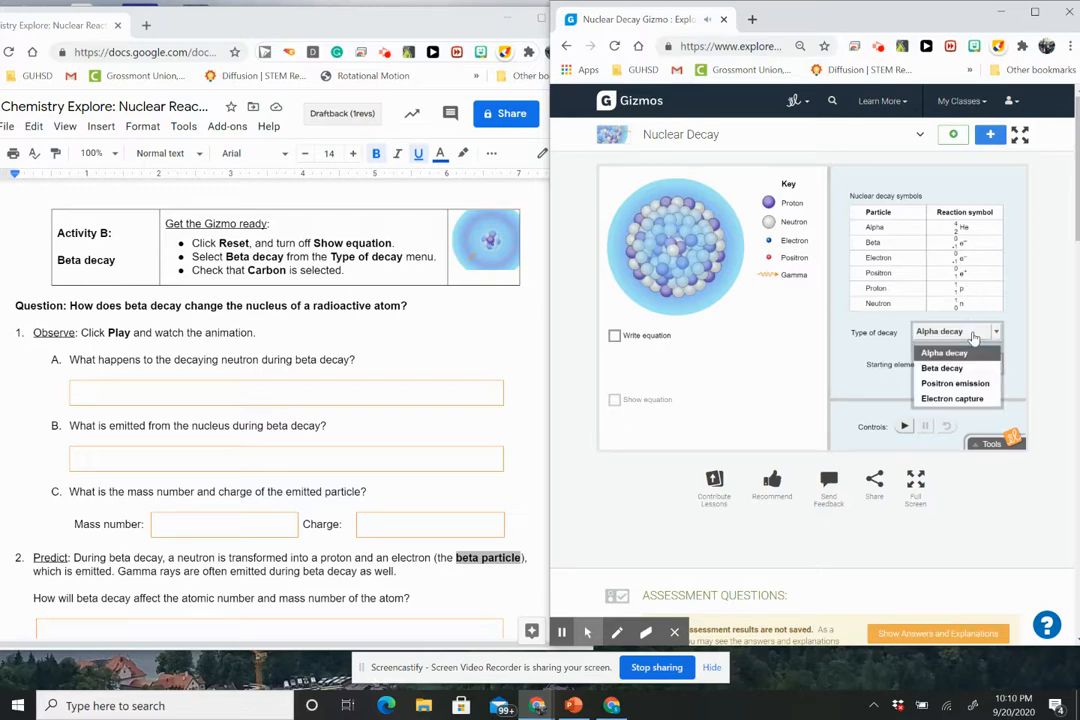
click(942, 368)
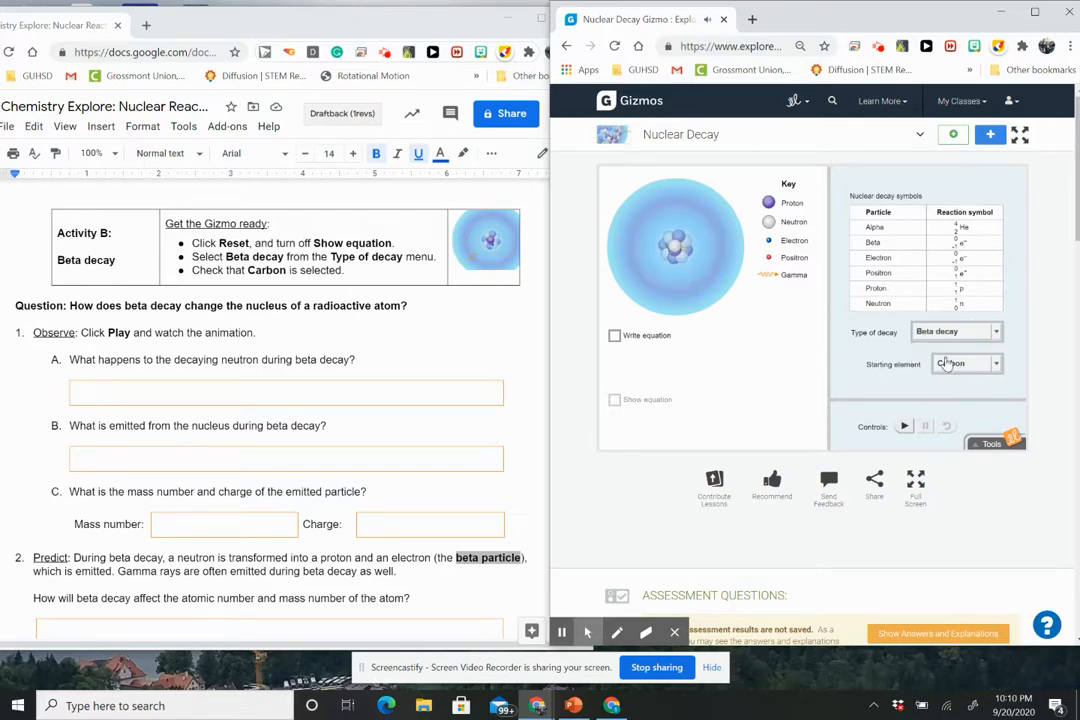
click(965, 363)
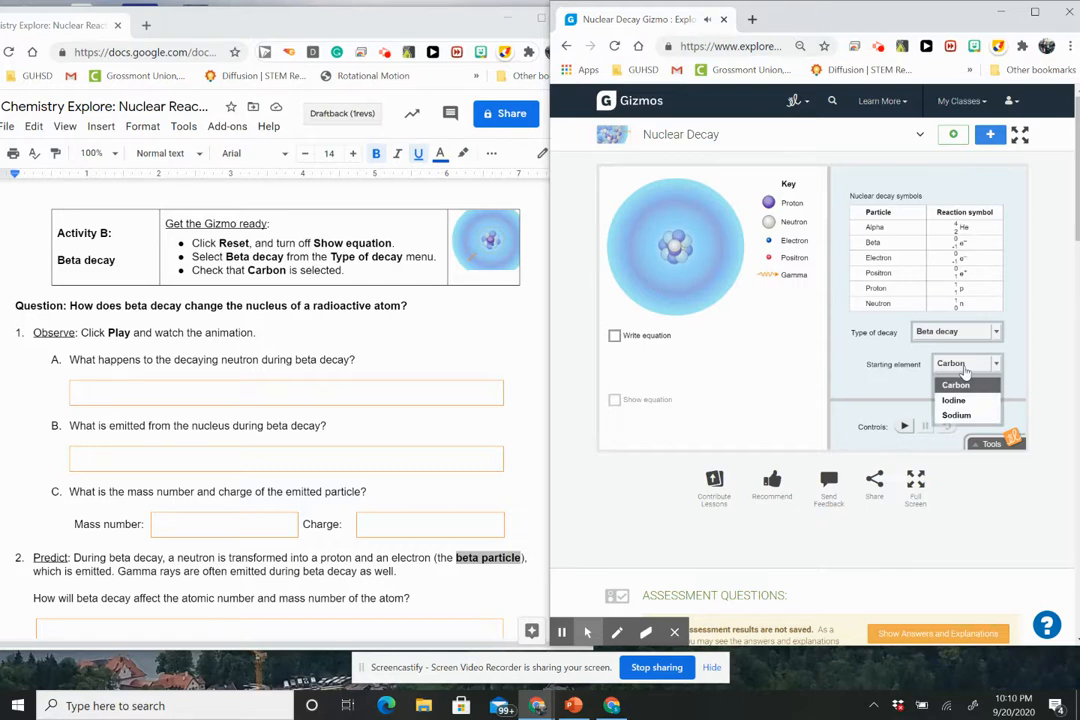
click(967, 384)
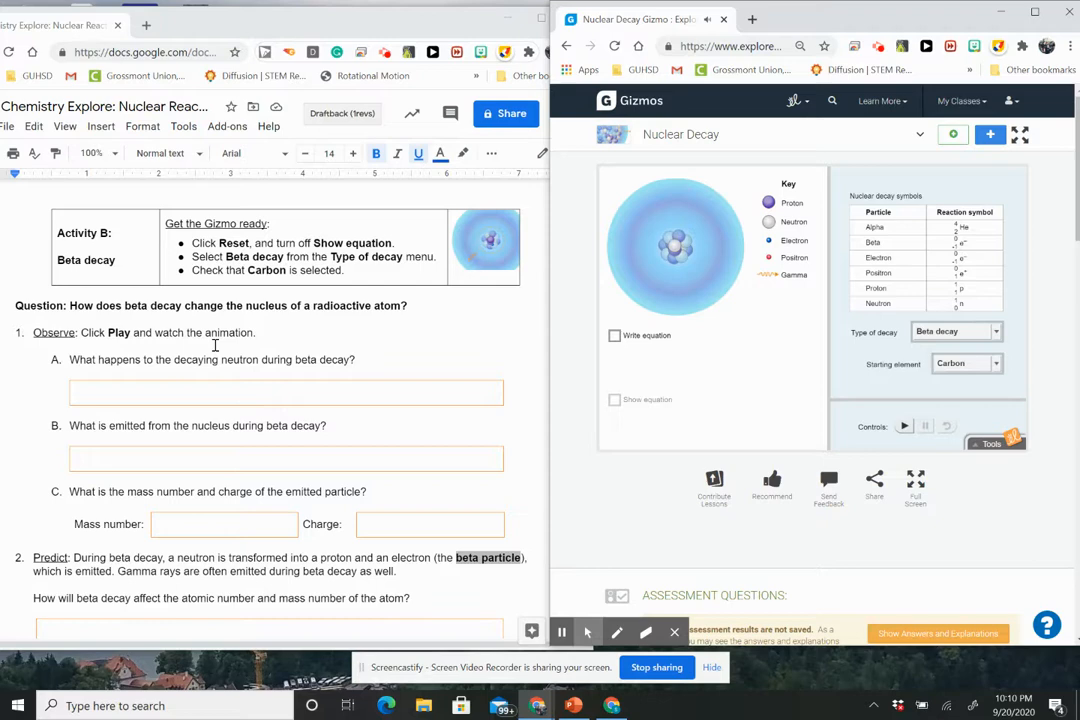
mouse_move(197, 359)
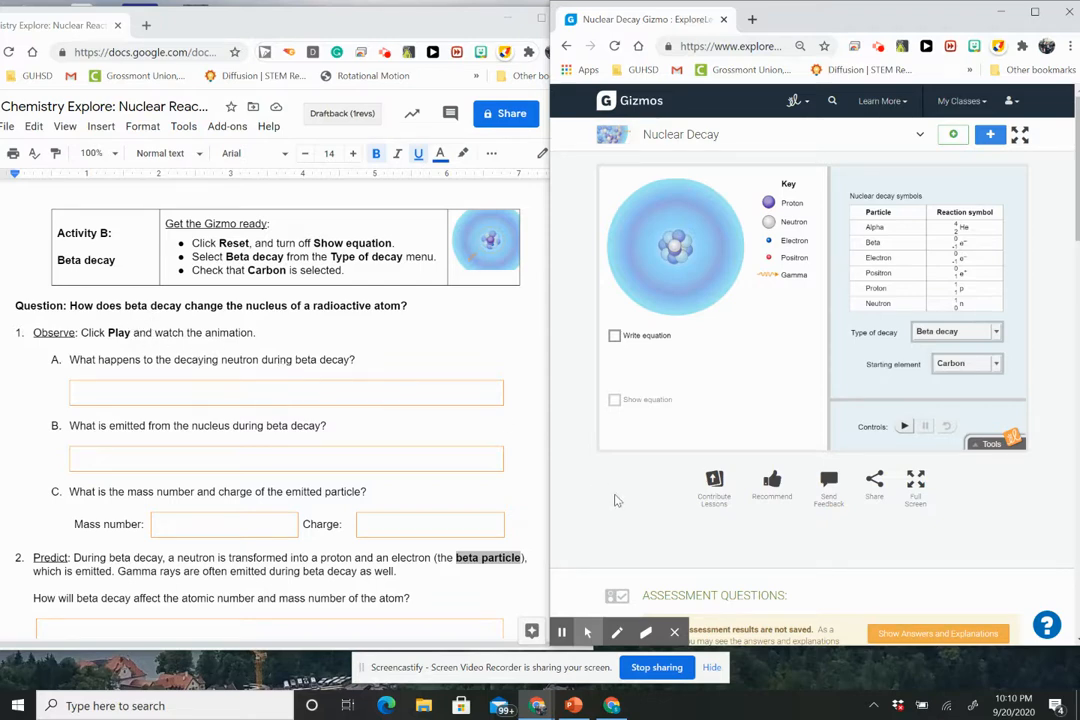
mouse_move(884, 520)
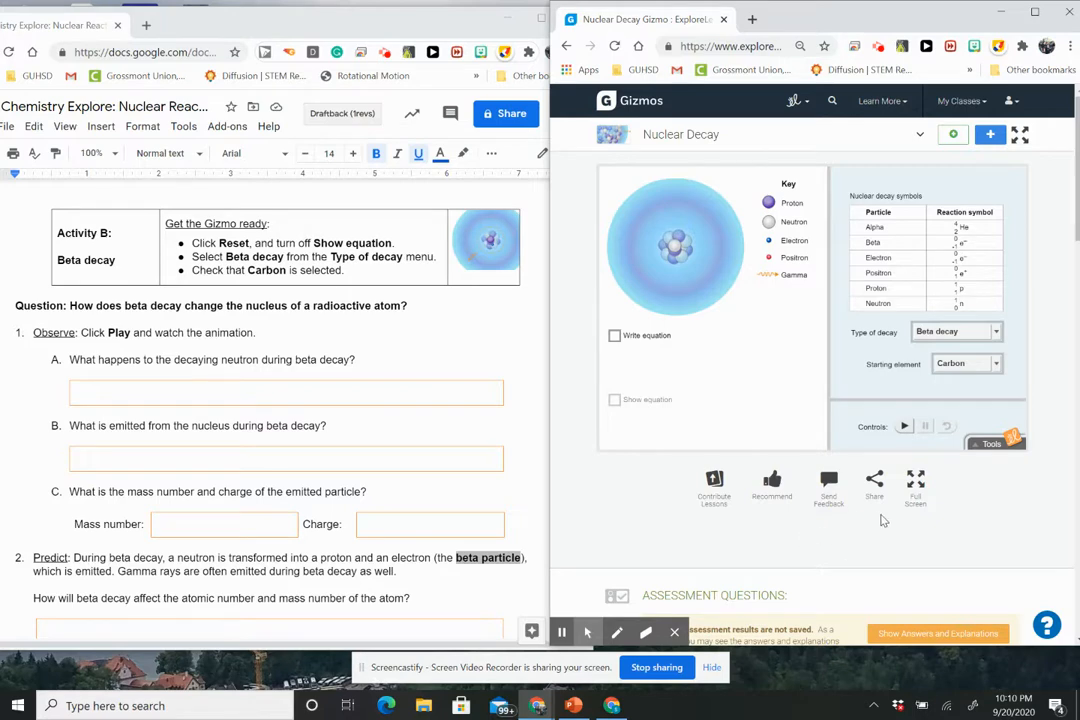
mouse_move(832, 467)
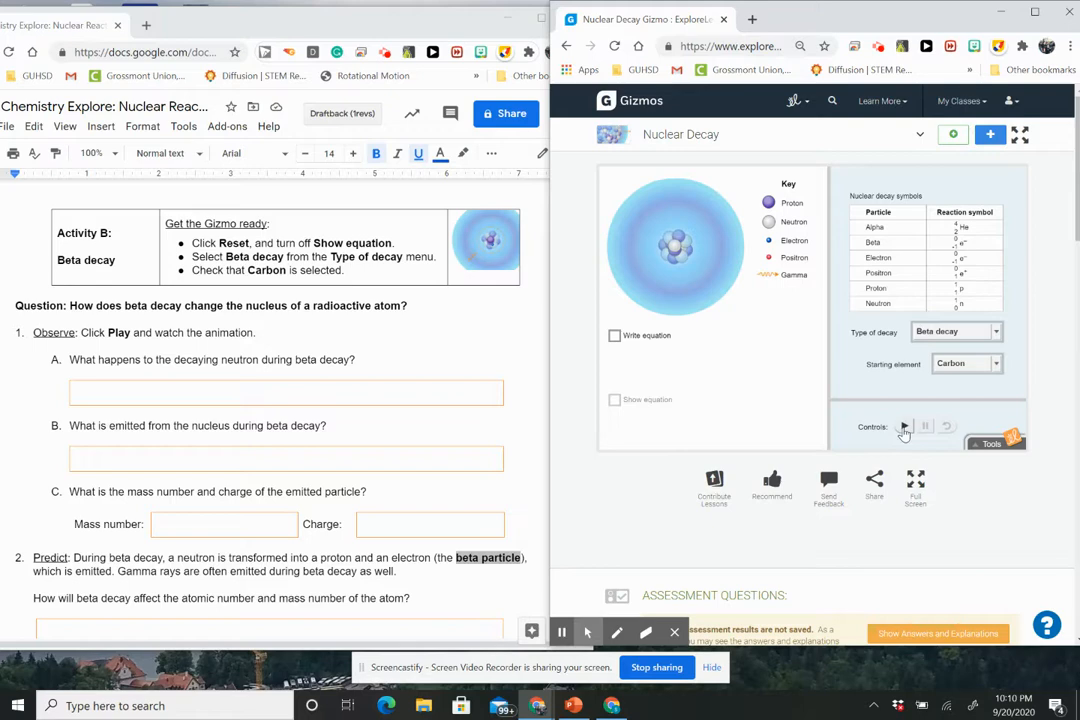
Step: Play the carbon beta-decay animation from the Gizmo controls
click(903, 426)
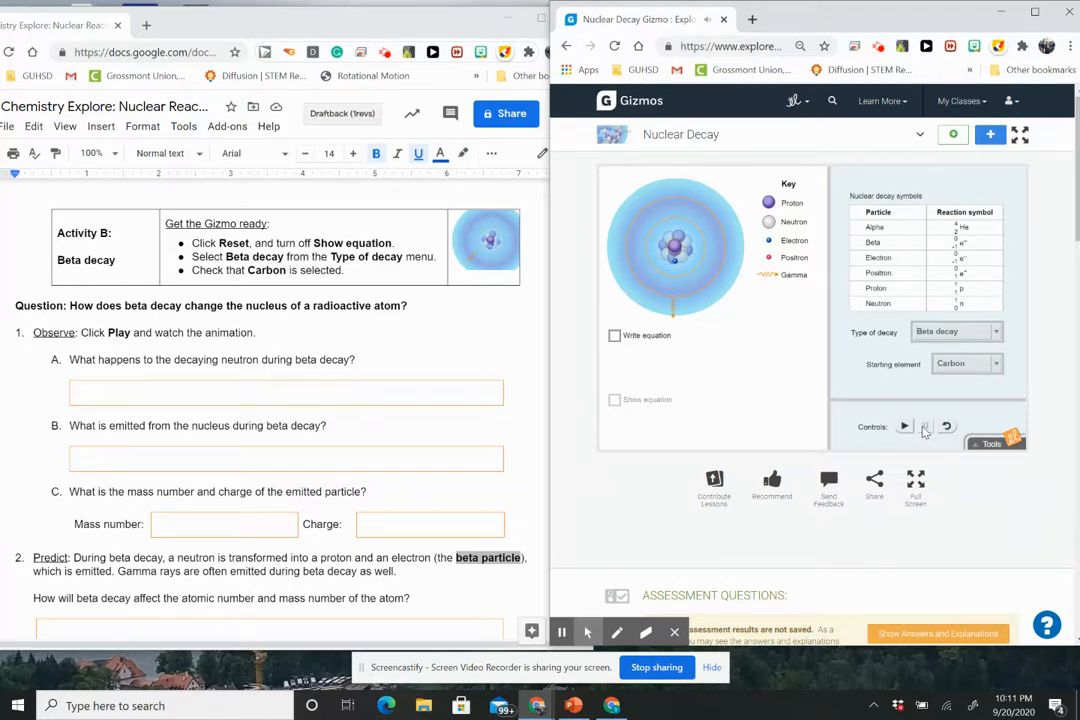
right_click(905, 428)
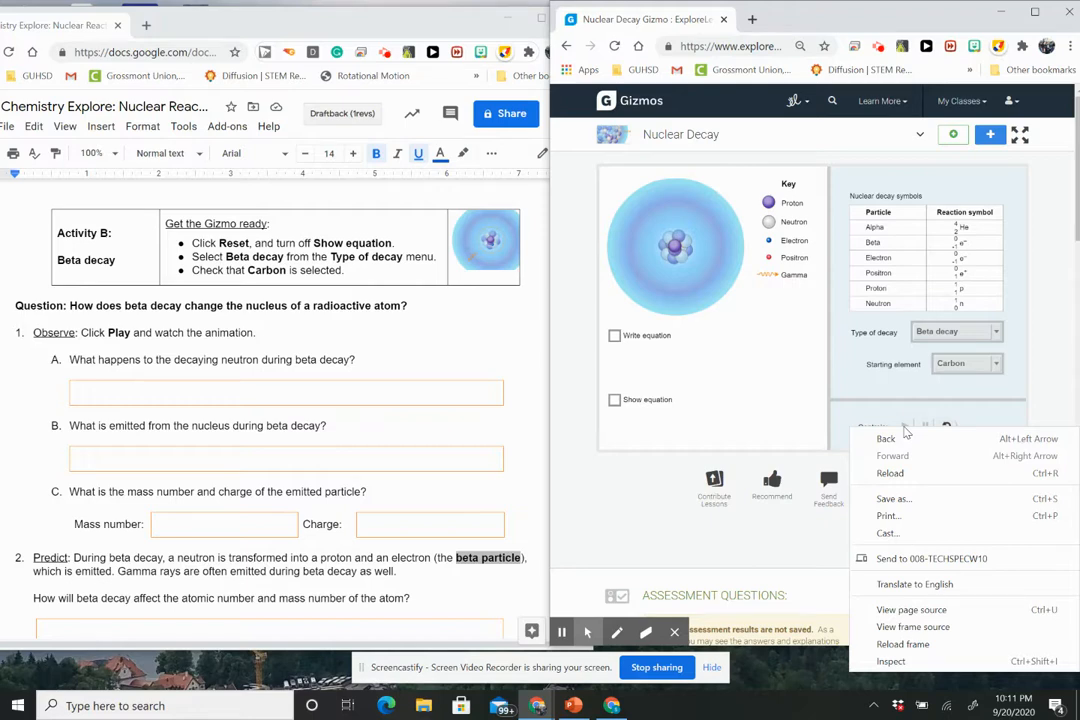
mouse_move(662, 463)
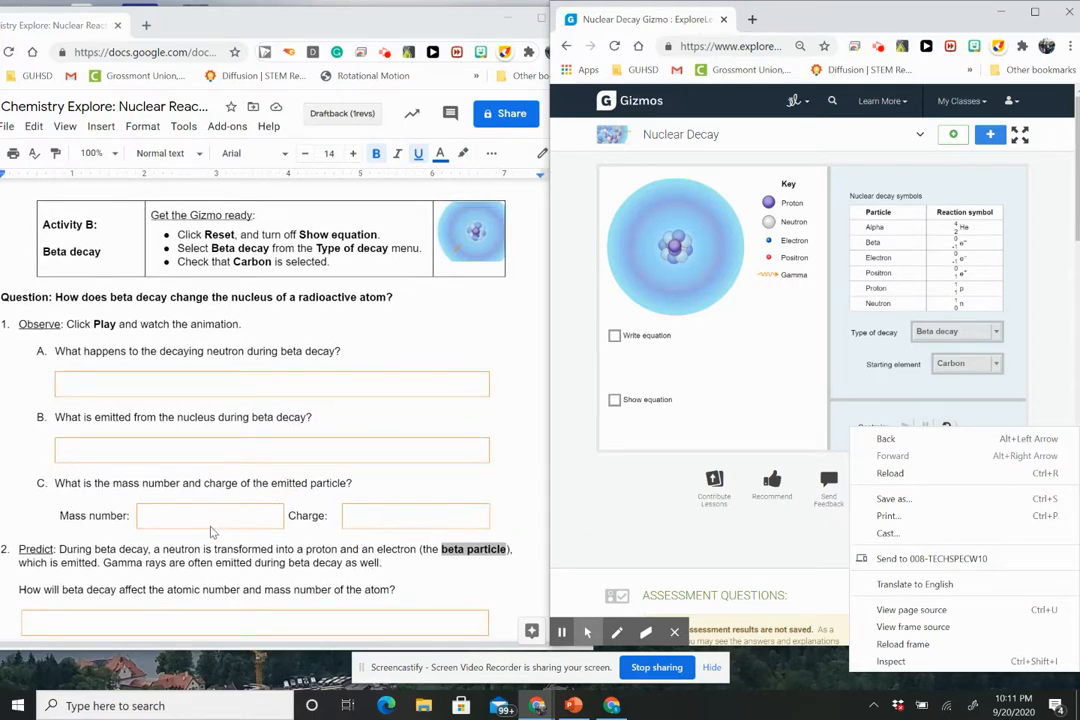
Step: Turn on Write equation for carbon-14 beta decay, then briefly reveal the correct equation
scroll(down, 3)
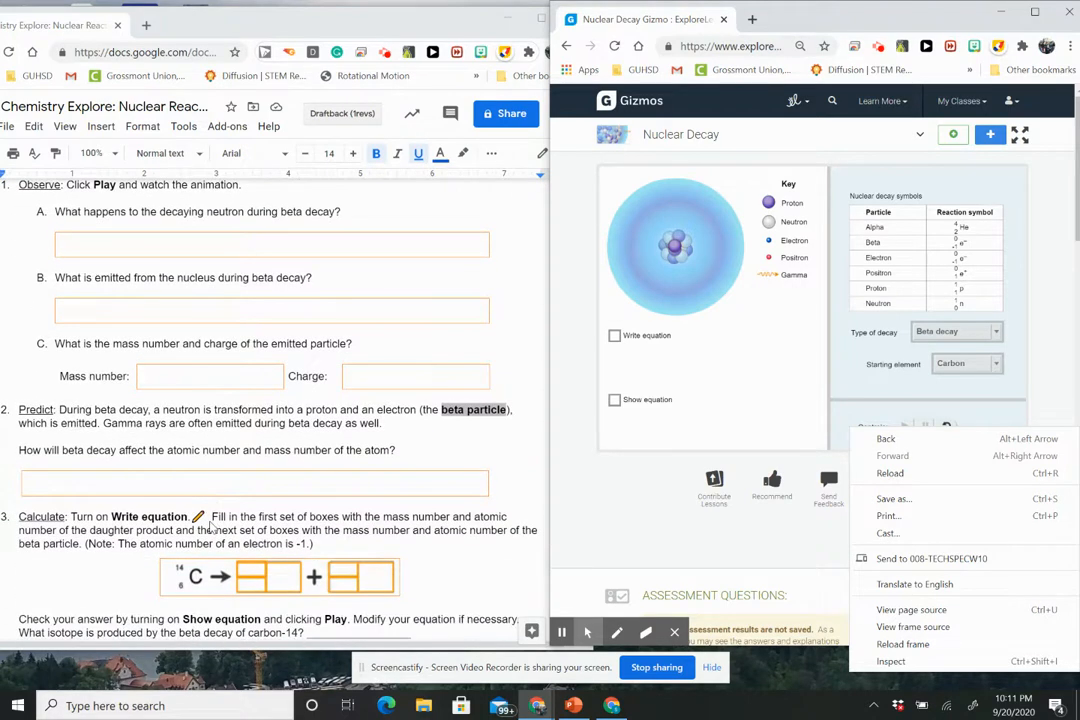
mouse_move(623, 517)
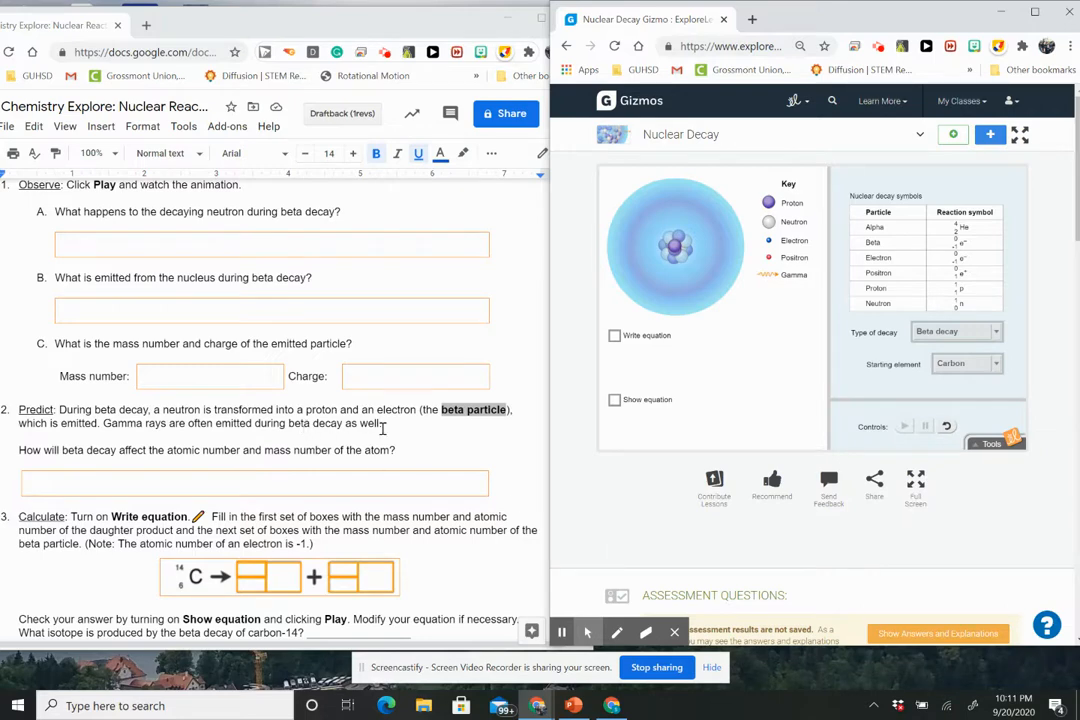
scroll(down, 3)
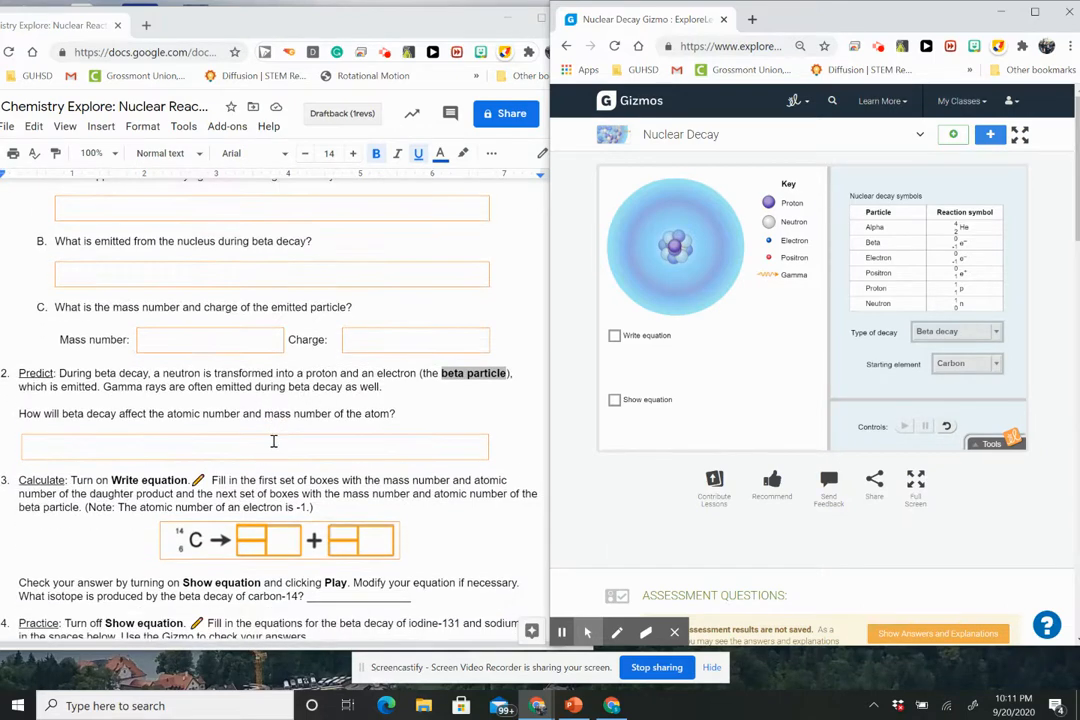
scroll(down, 3)
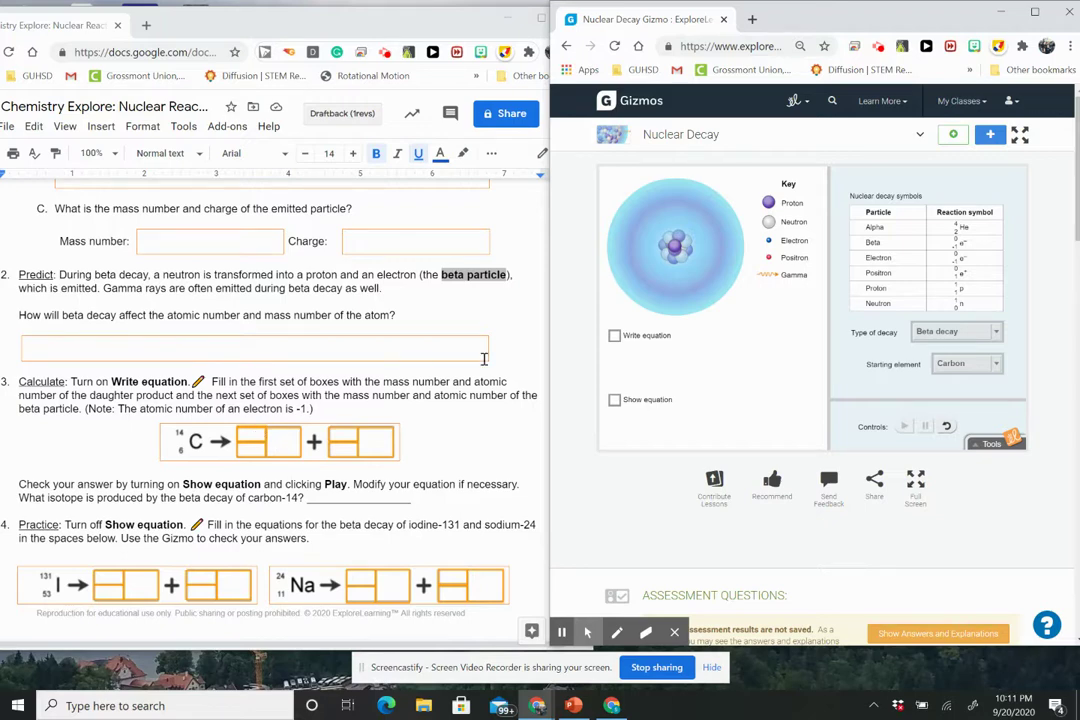
click(614, 335)
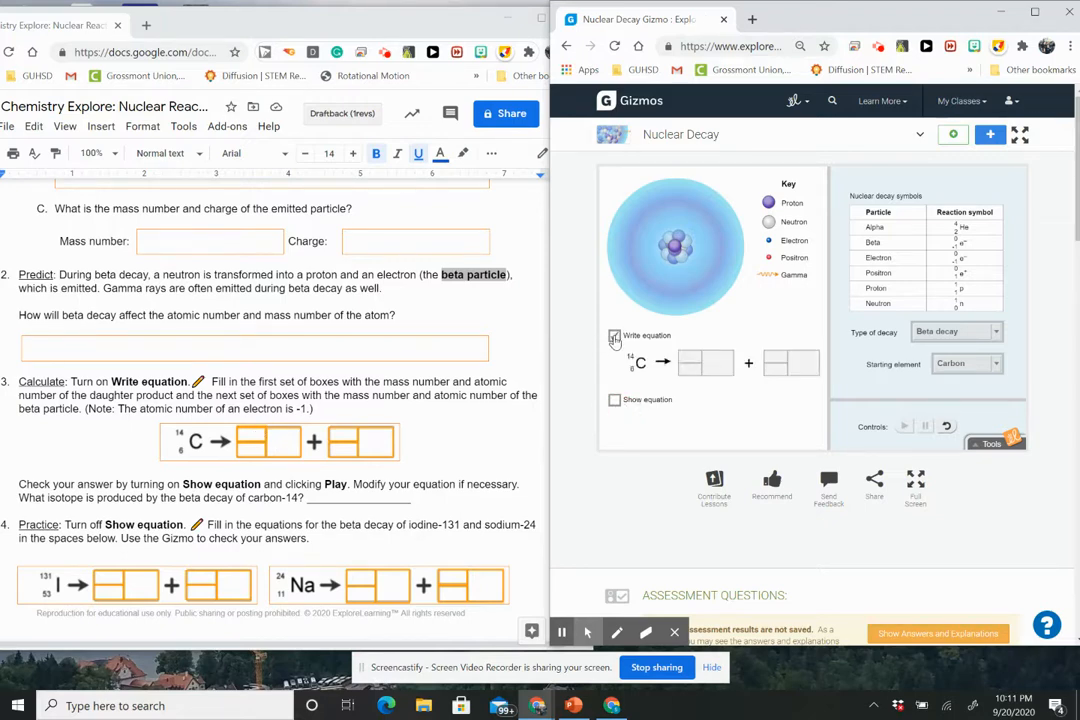
click(614, 335)
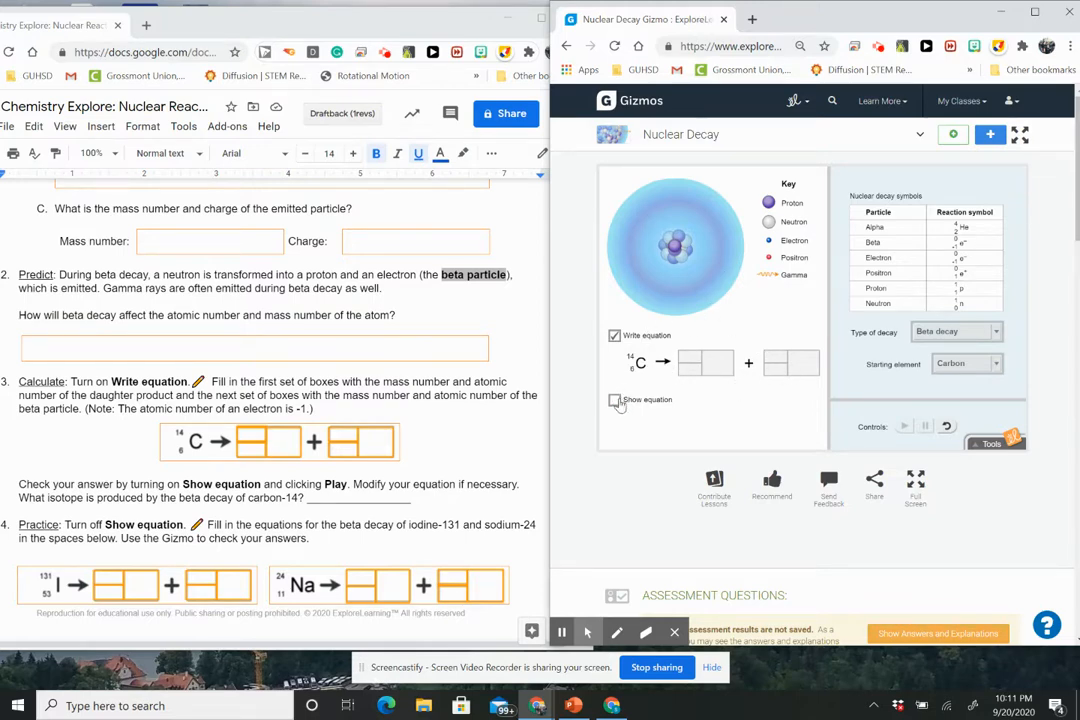
click(615, 400)
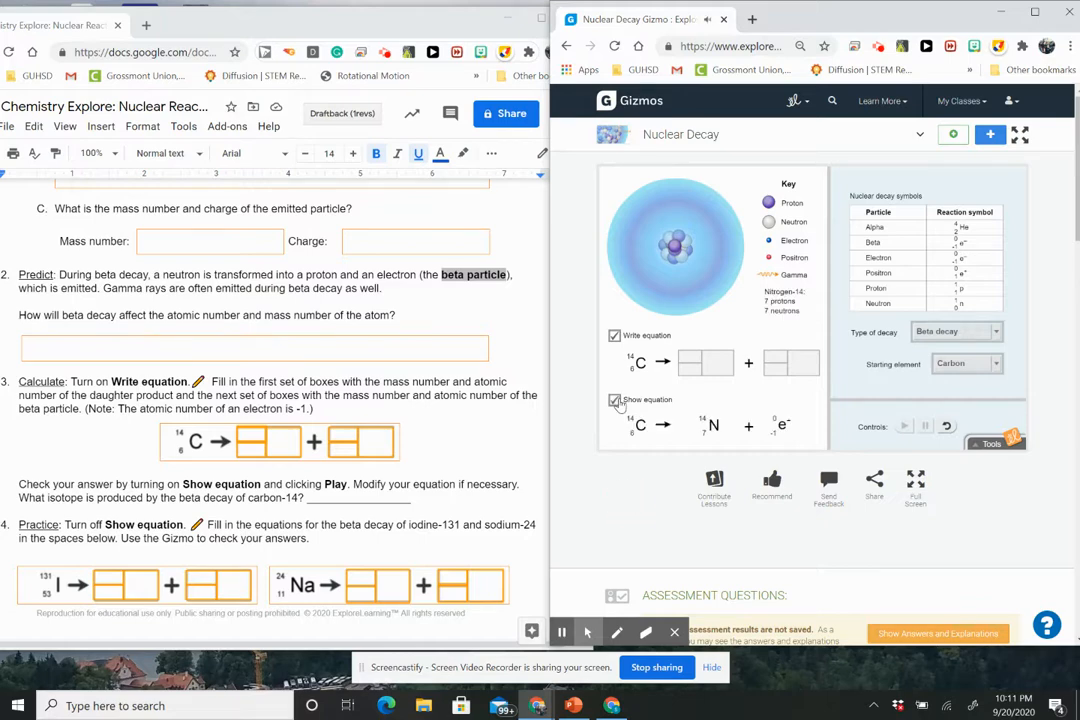
scroll(down, 3)
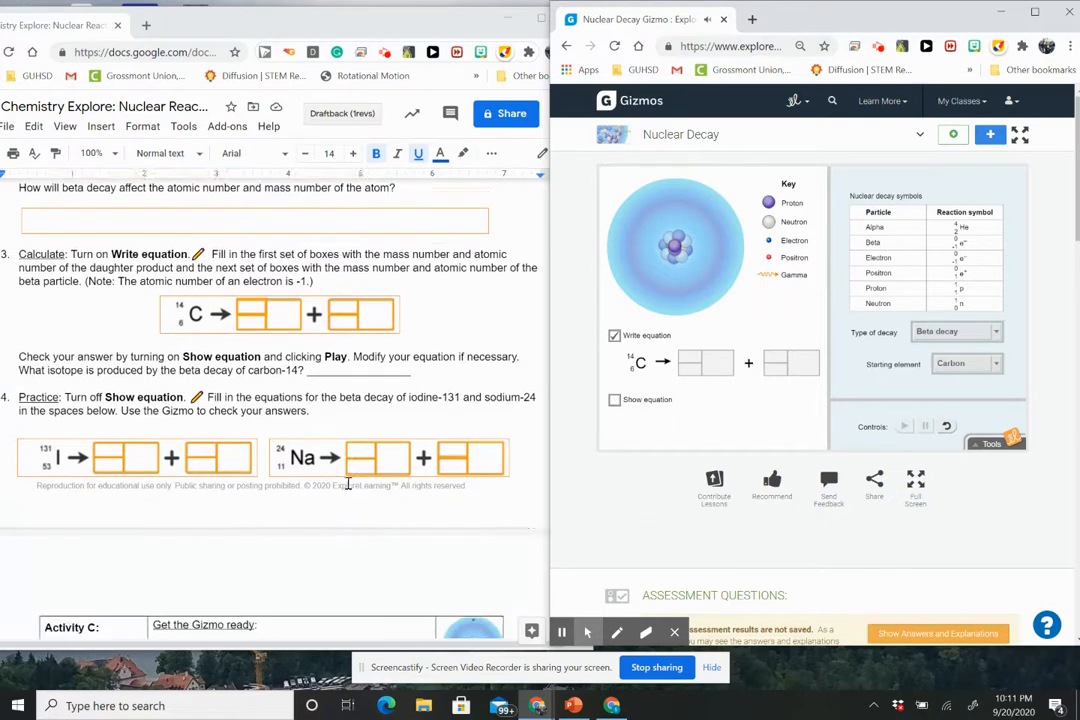
scroll(down, 3)
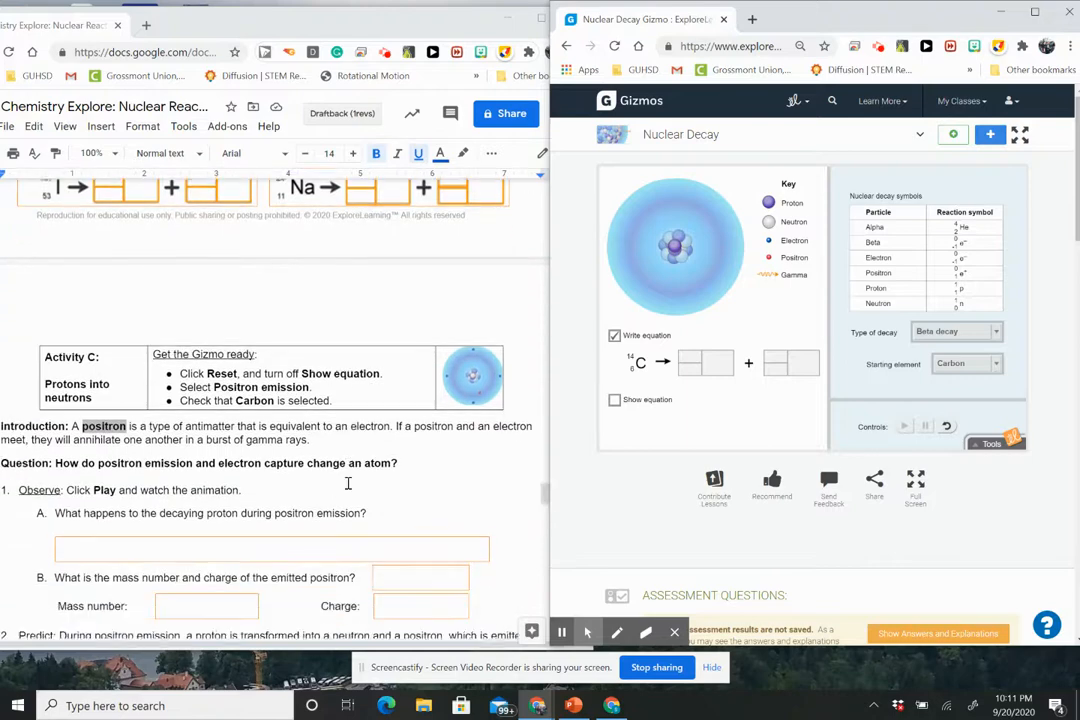
Step: Change the carbon atom's decay type from beta decay to Positron emission
scroll(down, 3)
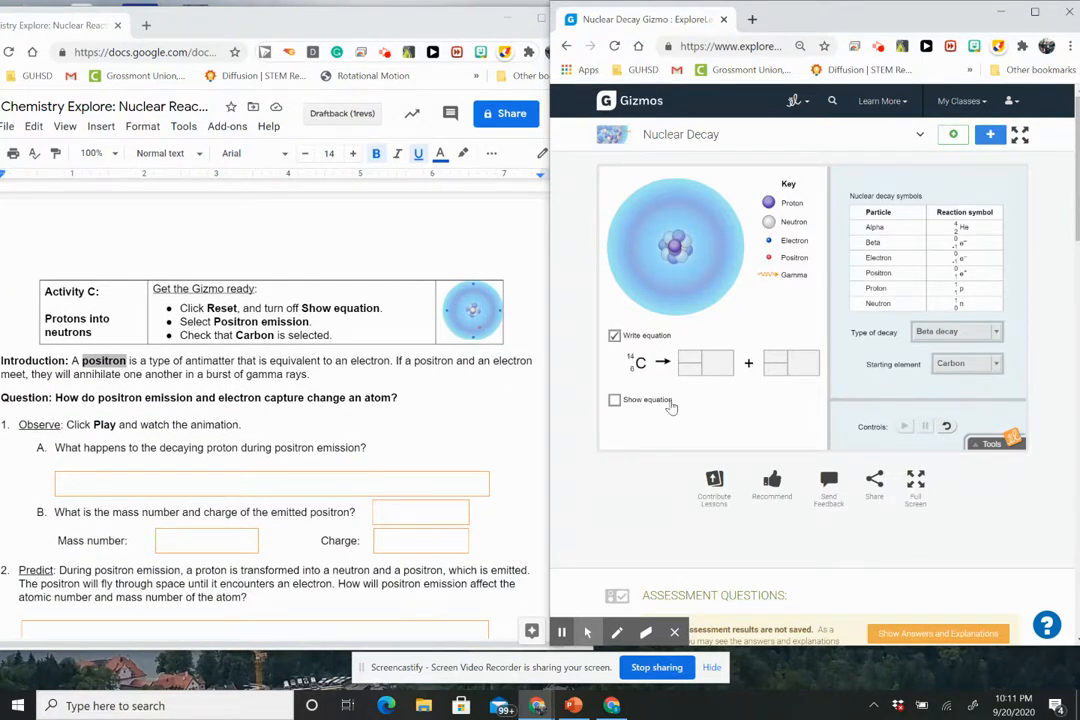
click(614, 335)
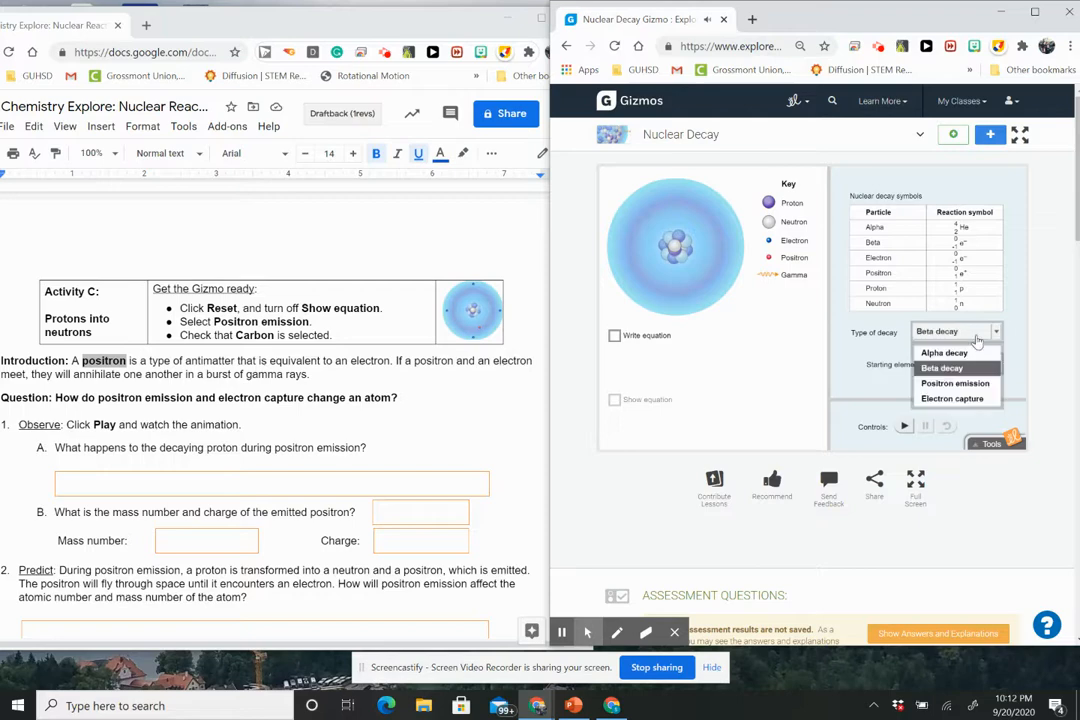
click(955, 382)
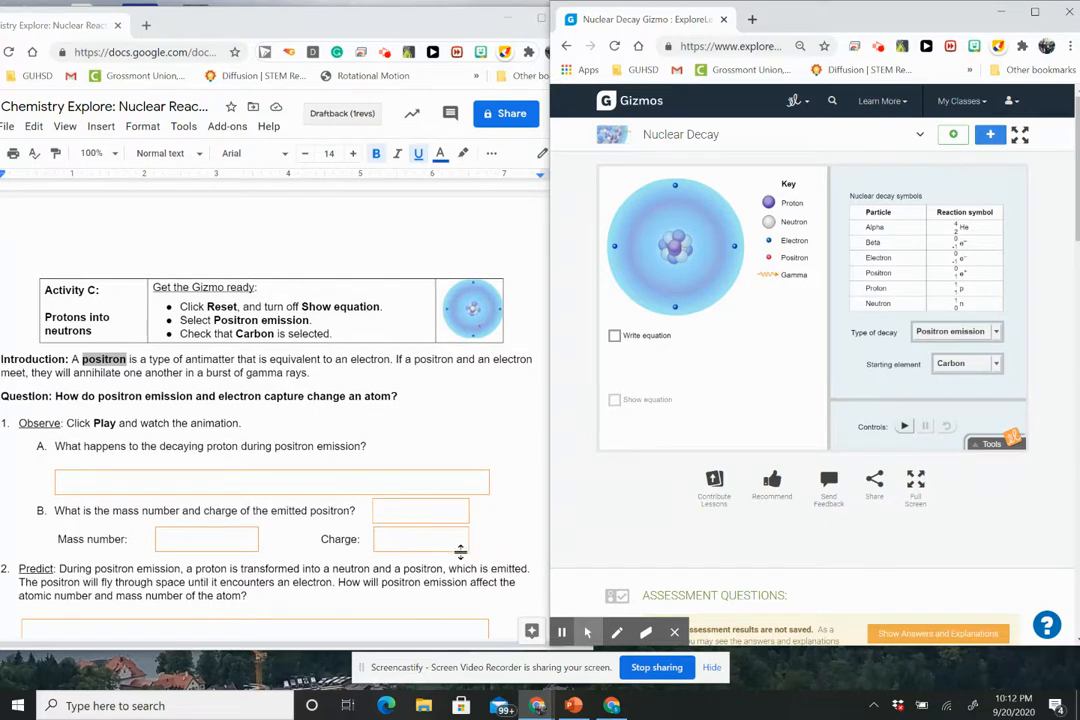
scroll(down, 3)
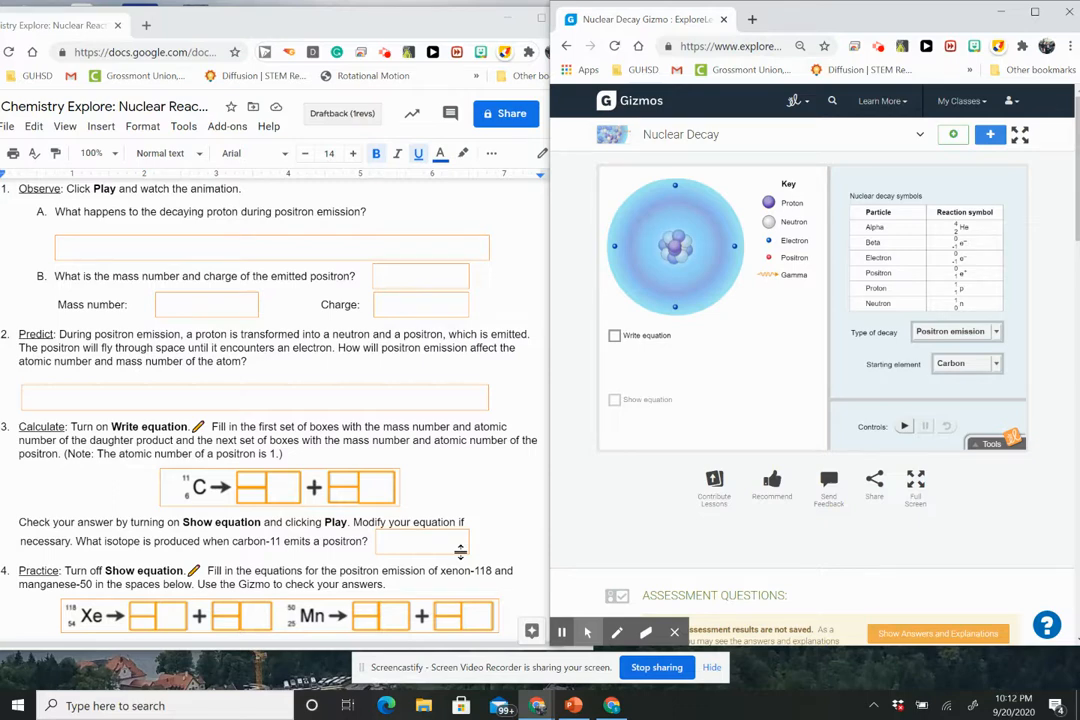
mouse_move(131, 606)
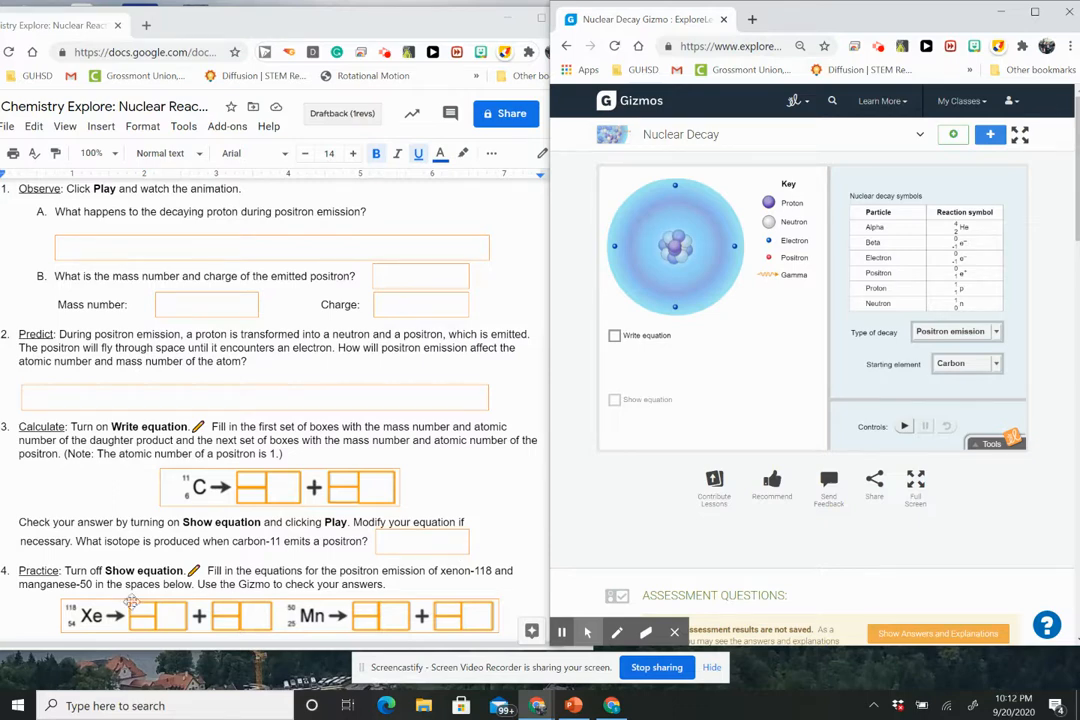
mouse_move(253, 487)
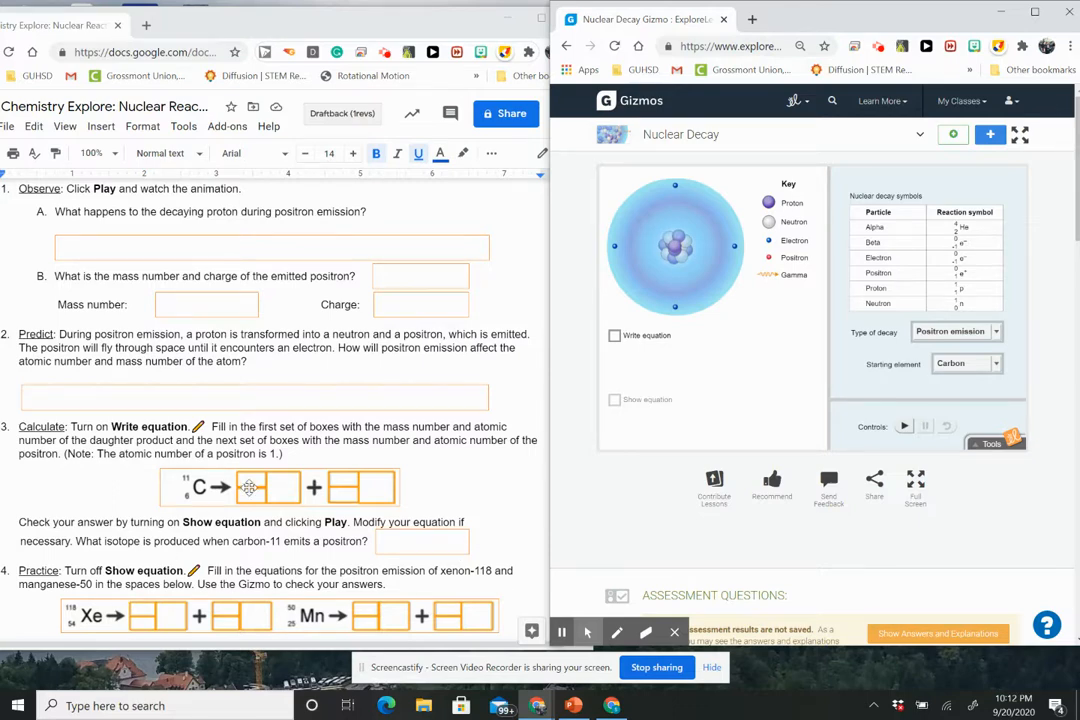
scroll(down, 3)
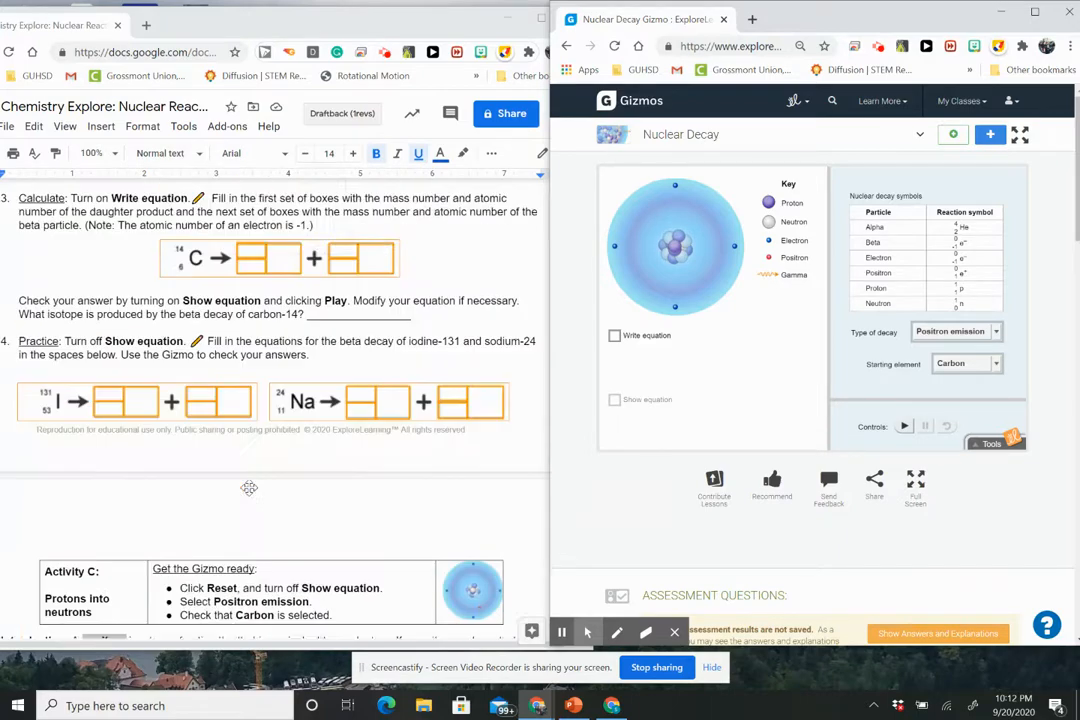
Step: Fill the uranium-238 equation's alpha-particle boxes with 4, 2 and He, and save the drawing
scroll(down, 3)
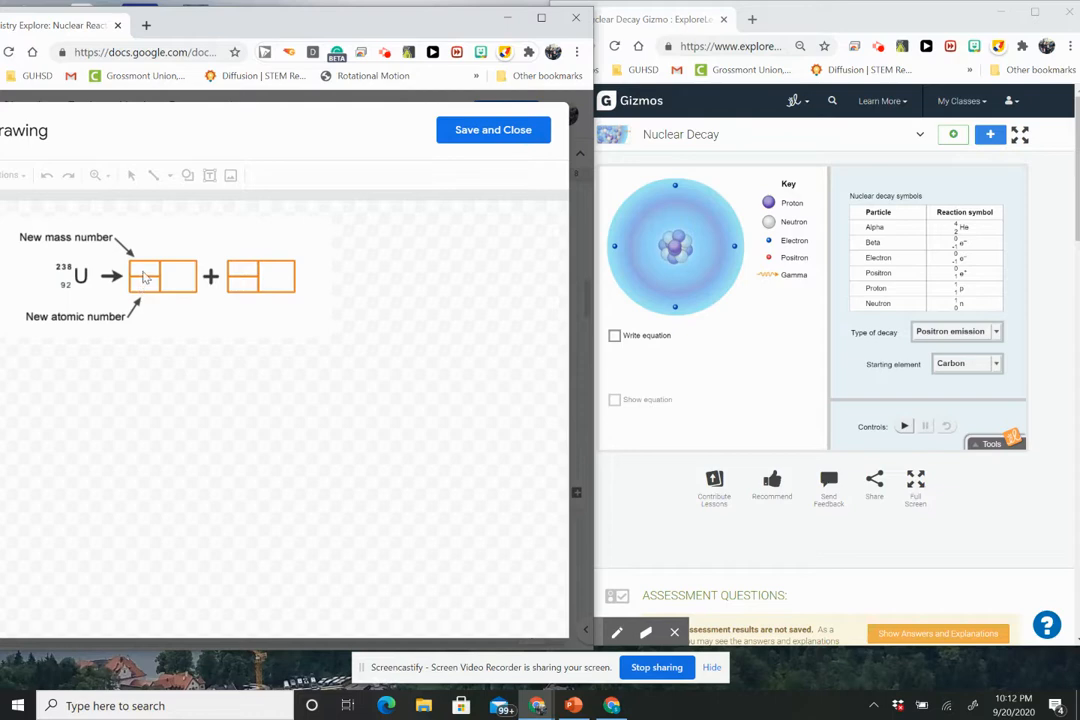
click(145, 277)
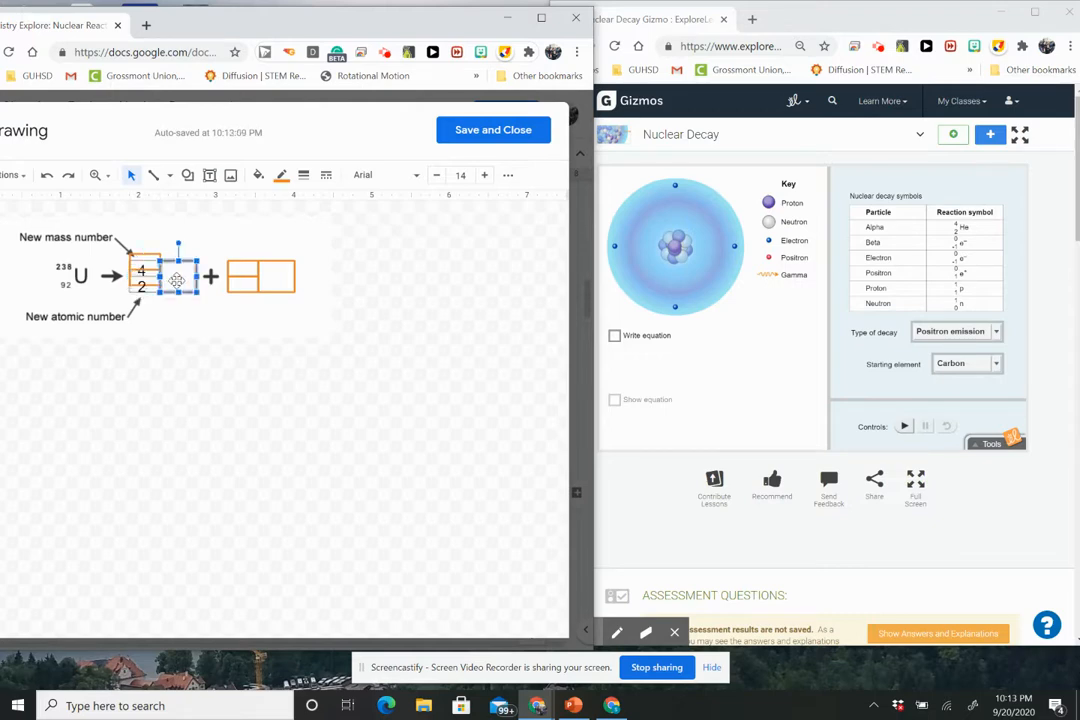
text(He)
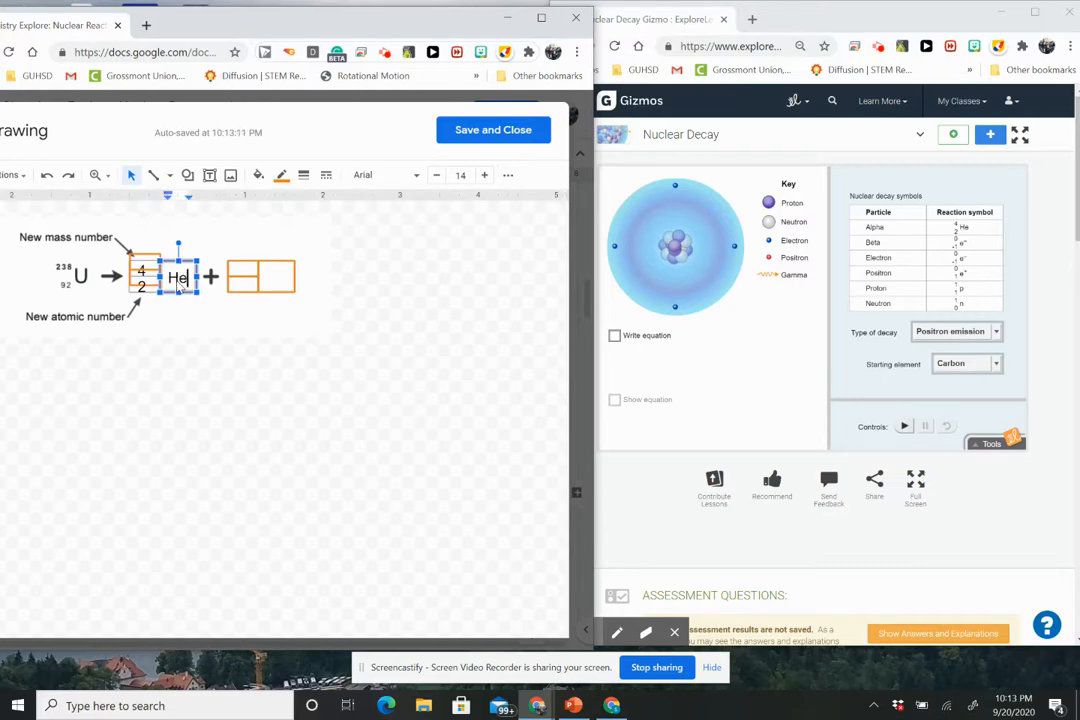
mouse_move(248, 261)
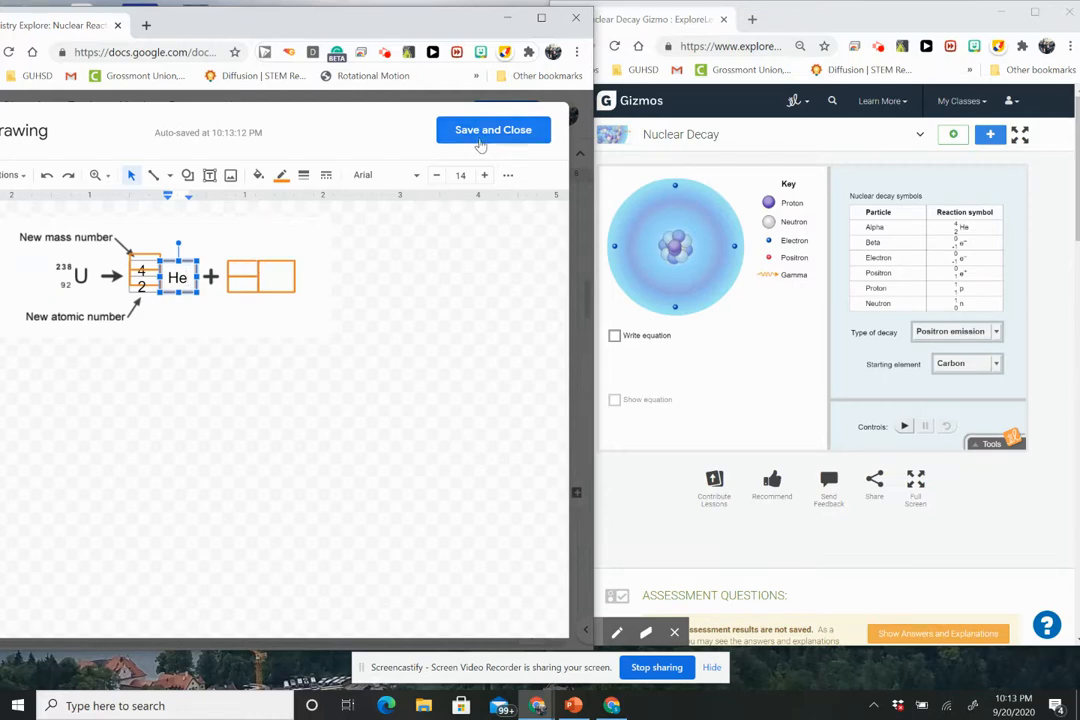
click(493, 130)
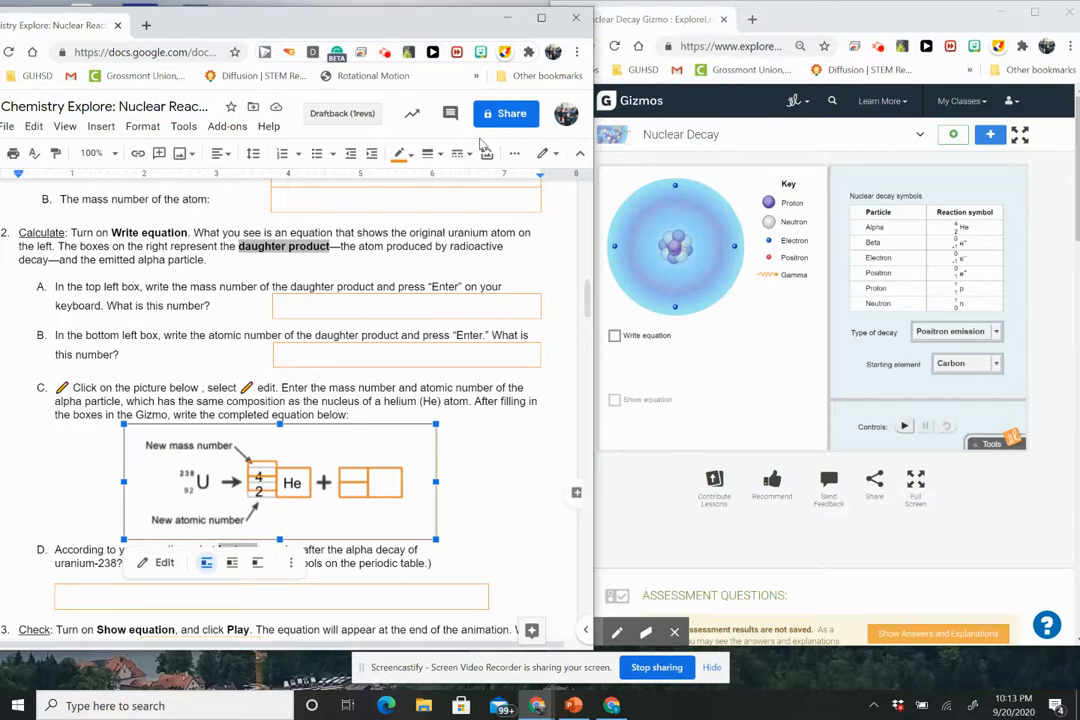
mouse_move(315, 479)
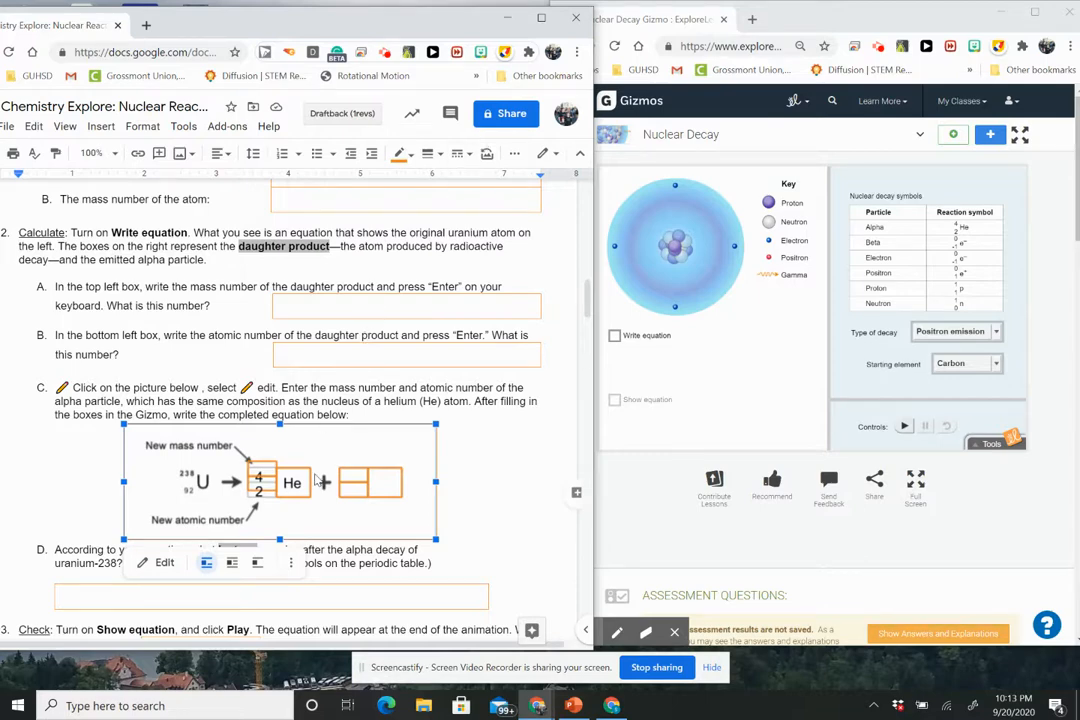